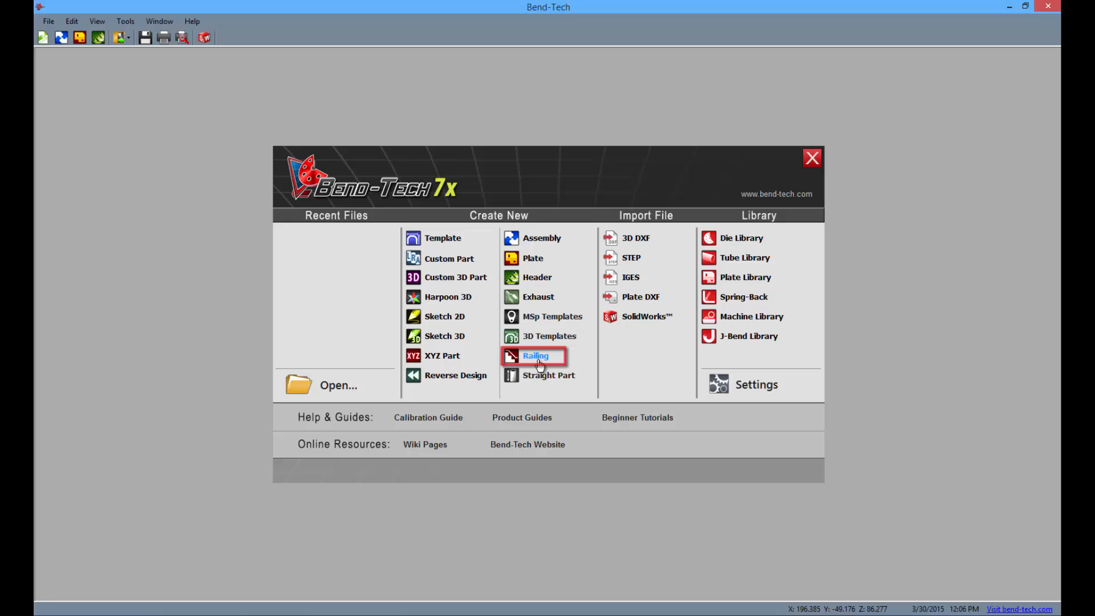
Start a maximized new railing design using 1.75 DOM tube and the 4.0 die.
click(536, 355)
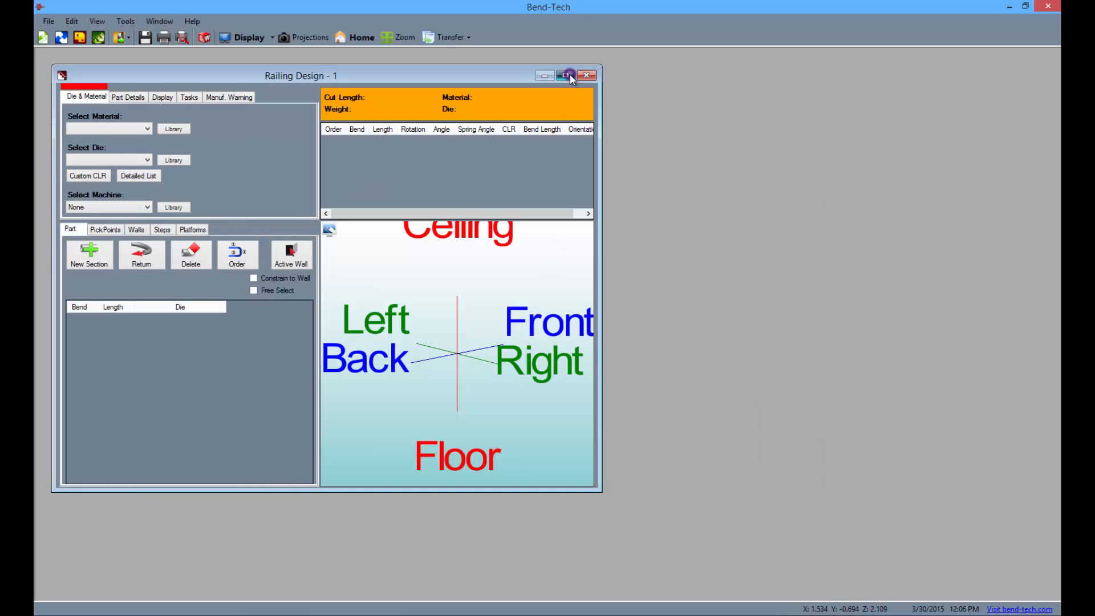
click(567, 75)
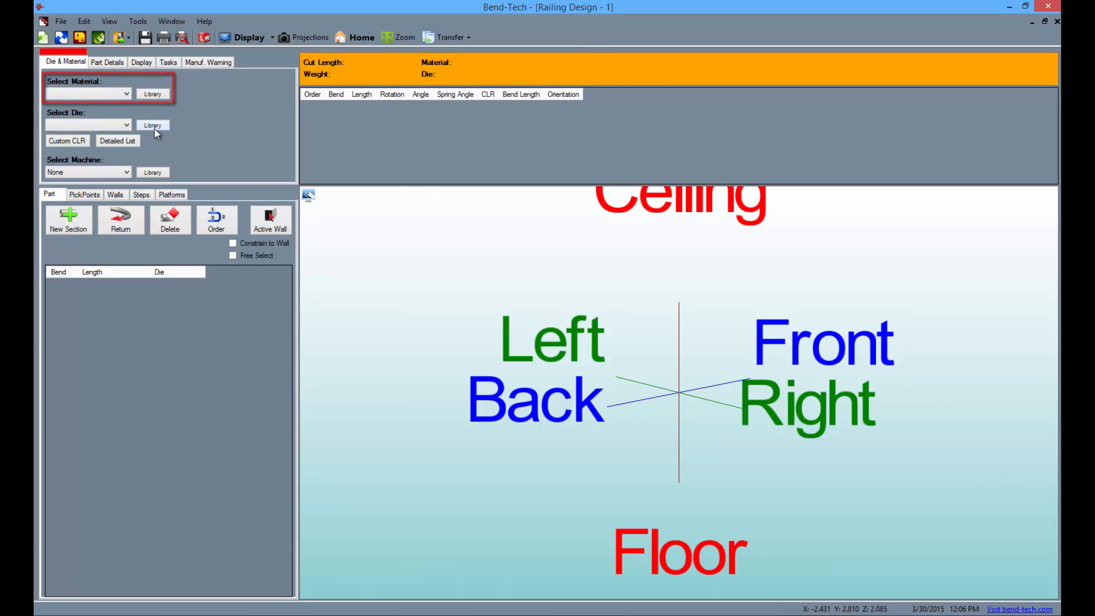
click(125, 94)
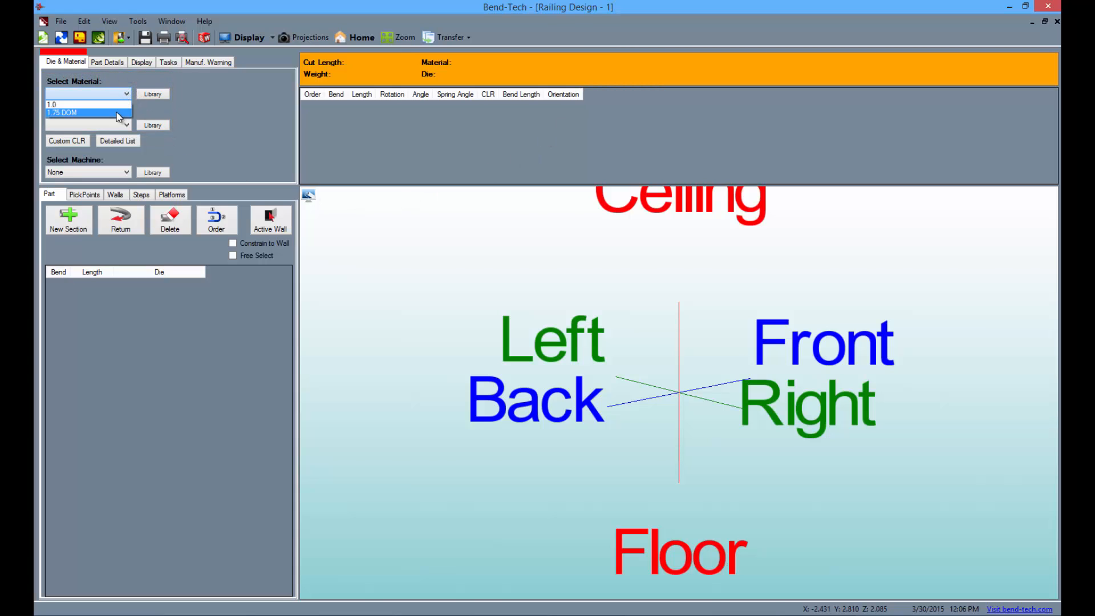
click(62, 113)
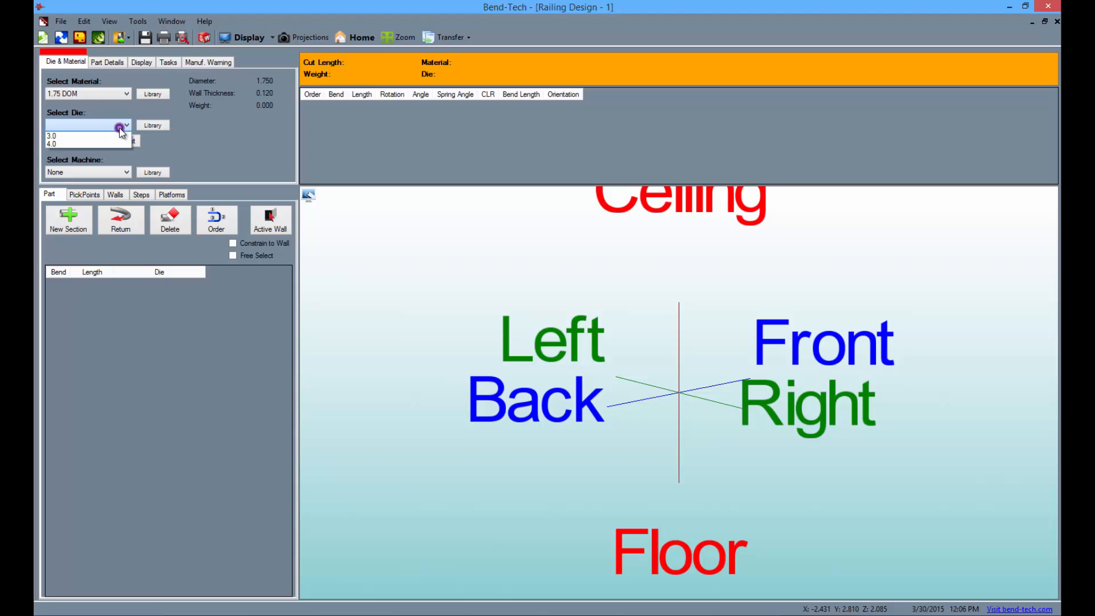
click(52, 143)
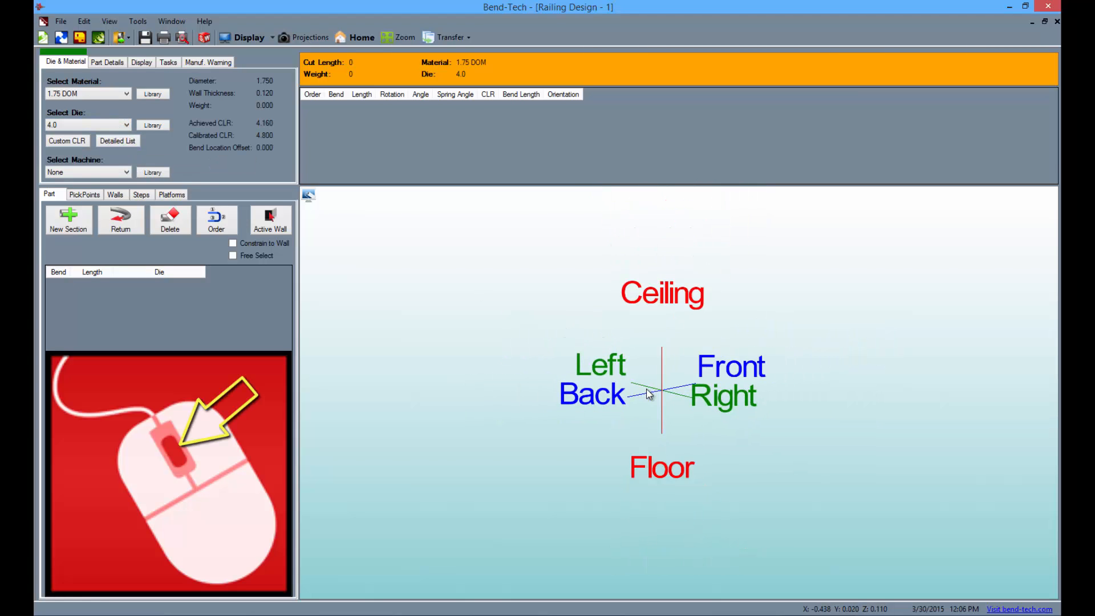
scroll(down, 3)
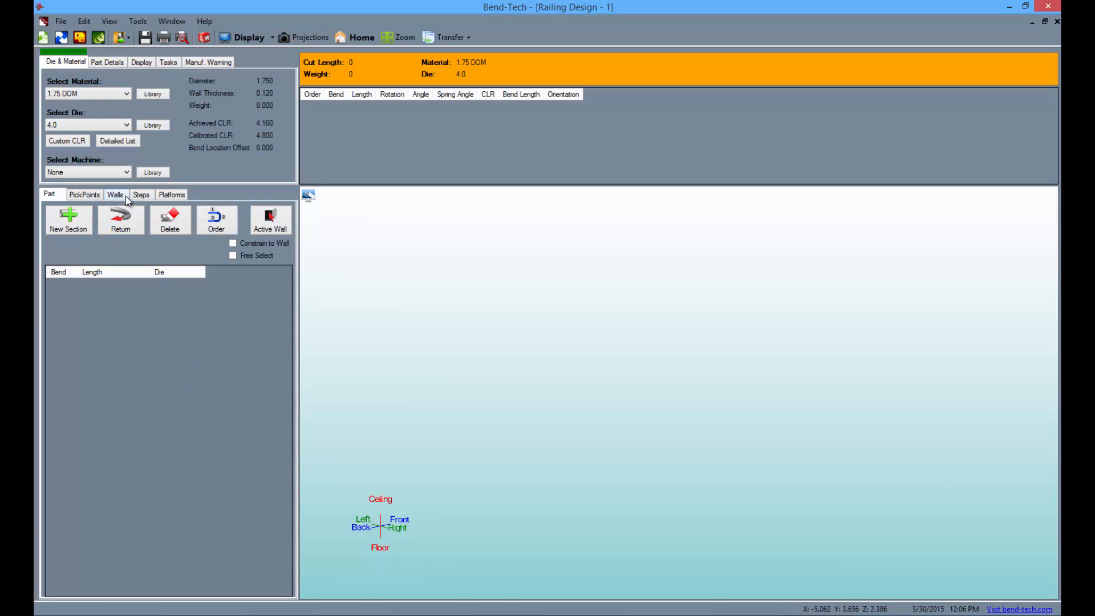
Create Wall 1 at 96 high, 144 long, 6 wide, with offset 3.
click(115, 194)
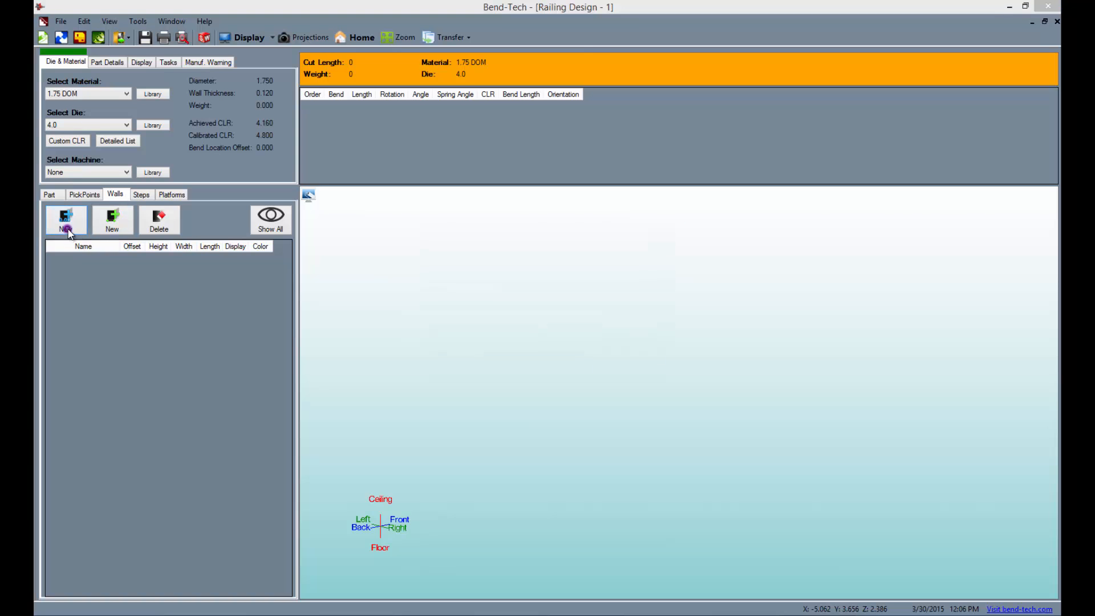
click(66, 219)
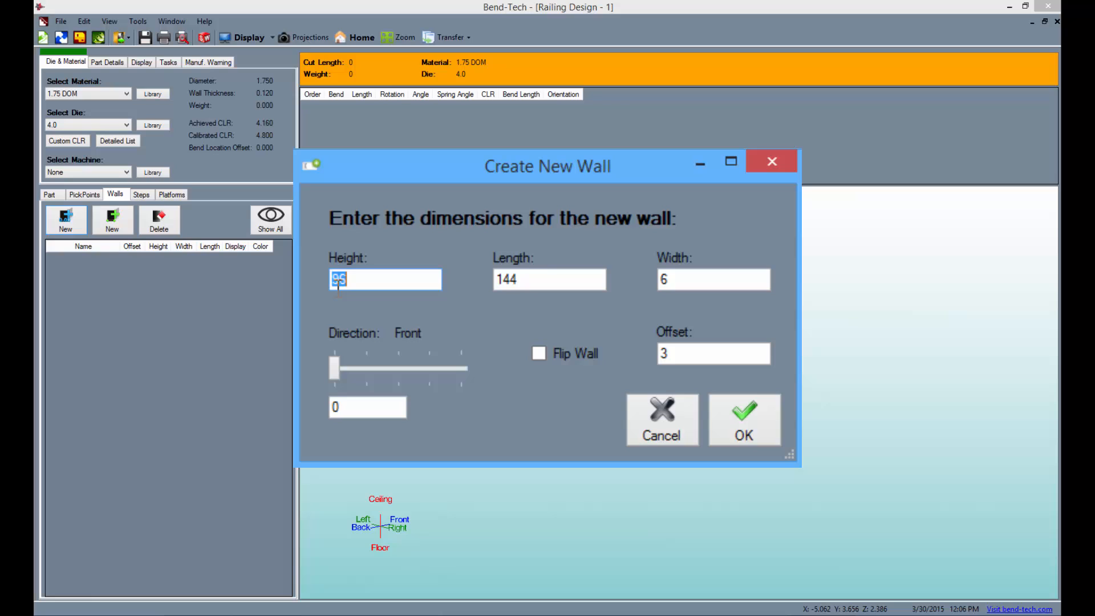
text(96)
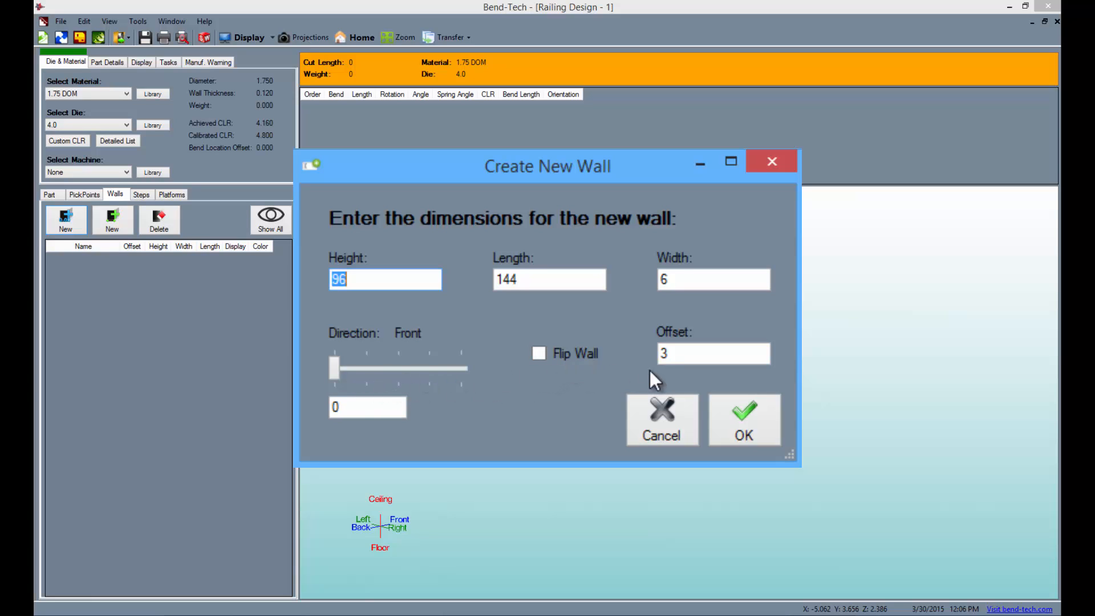
mouse_move(744, 419)
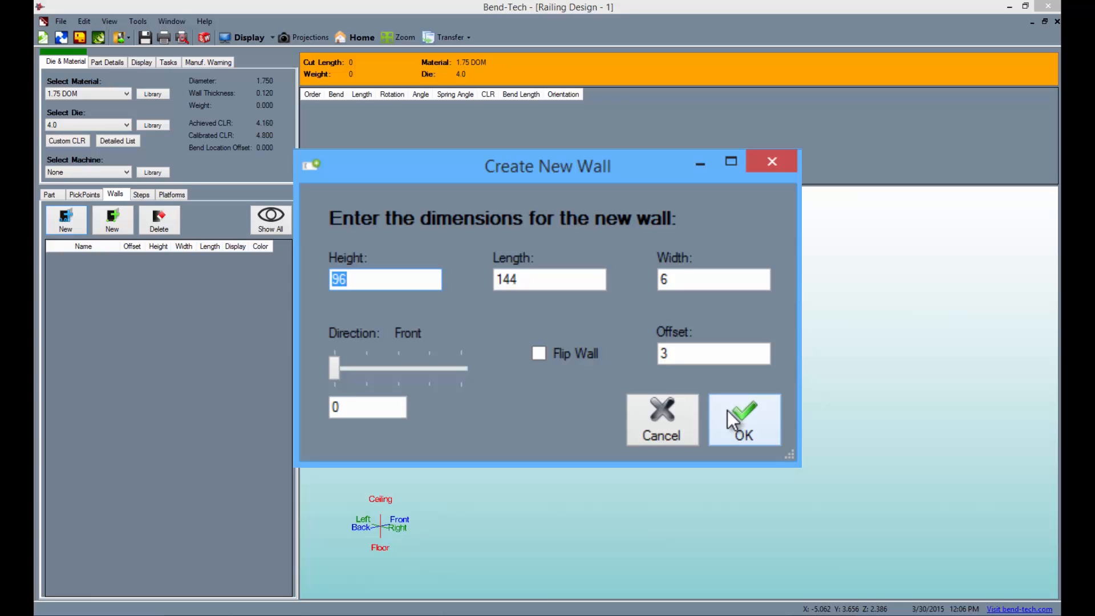
click(744, 420)
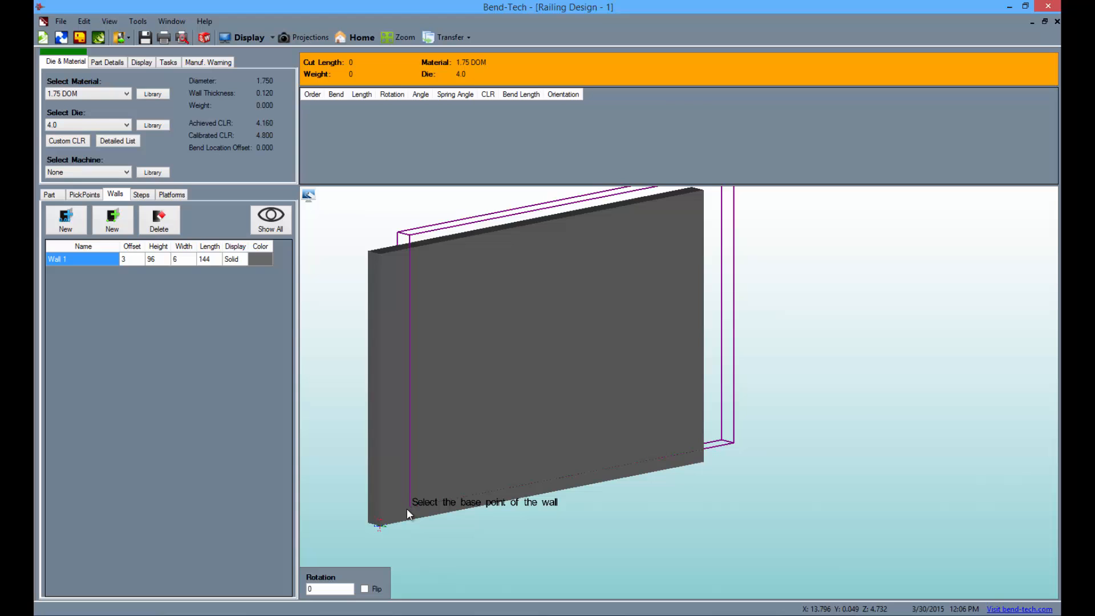
Add Wall 2 rotated 270 and flipped, placed at Wall 1's end.
click(408, 513)
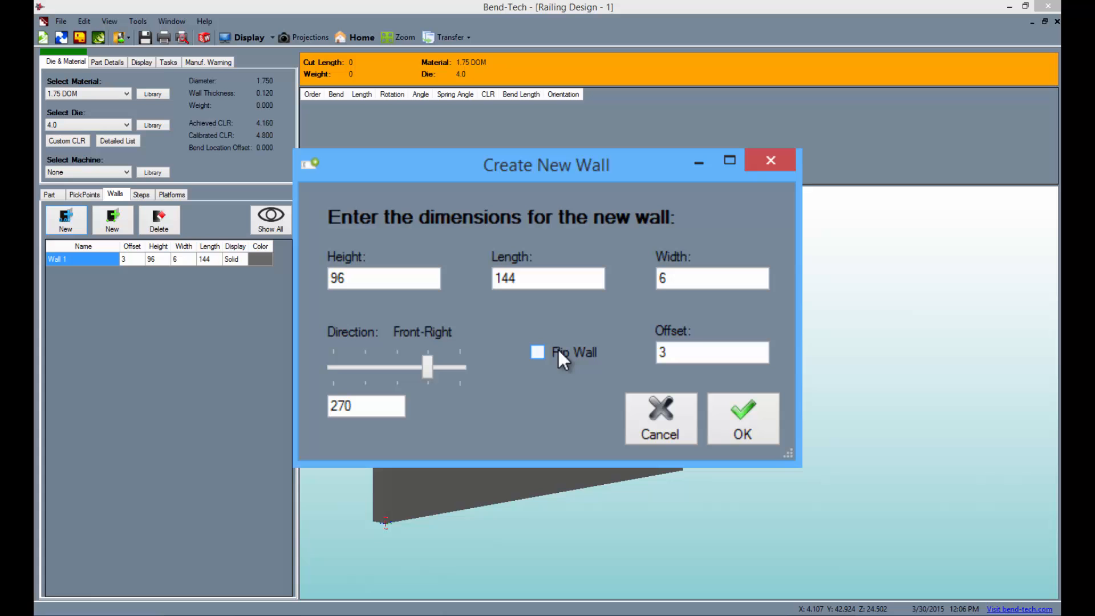
click(537, 351)
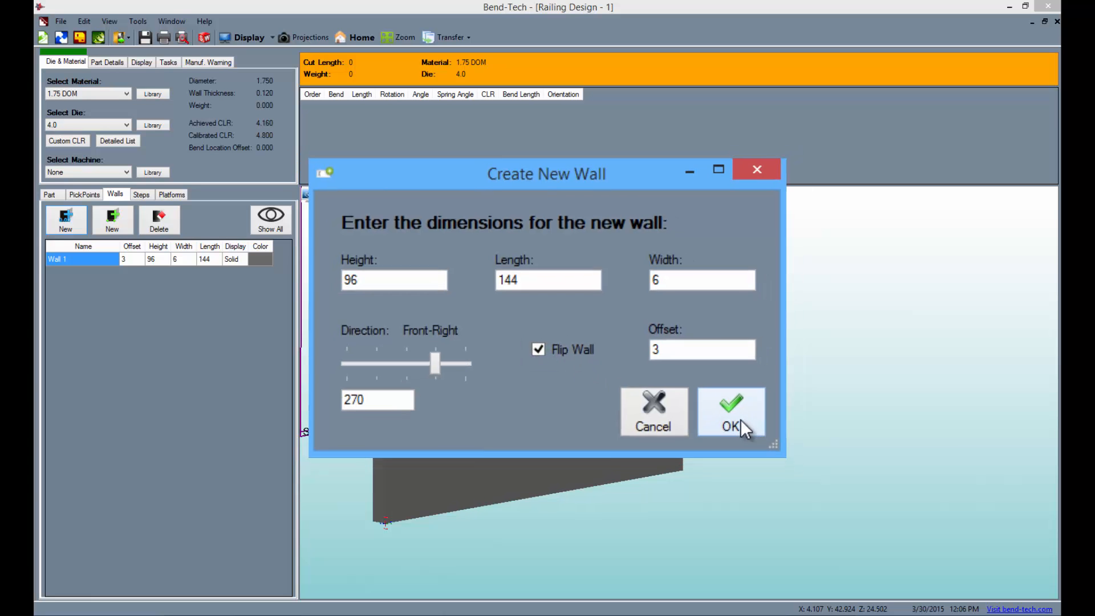
click(731, 426)
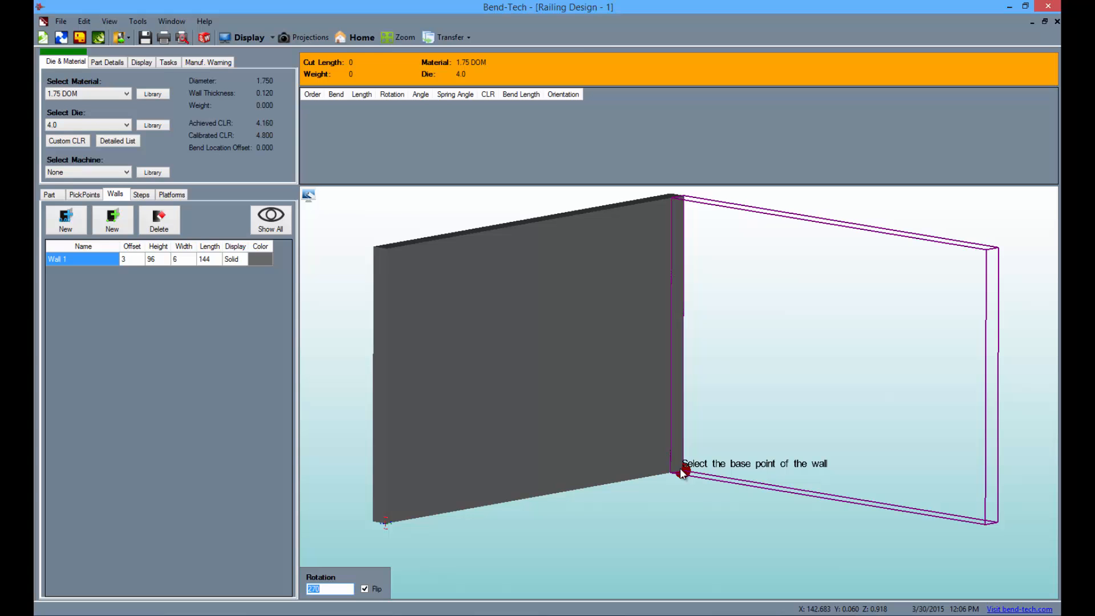
click(683, 471)
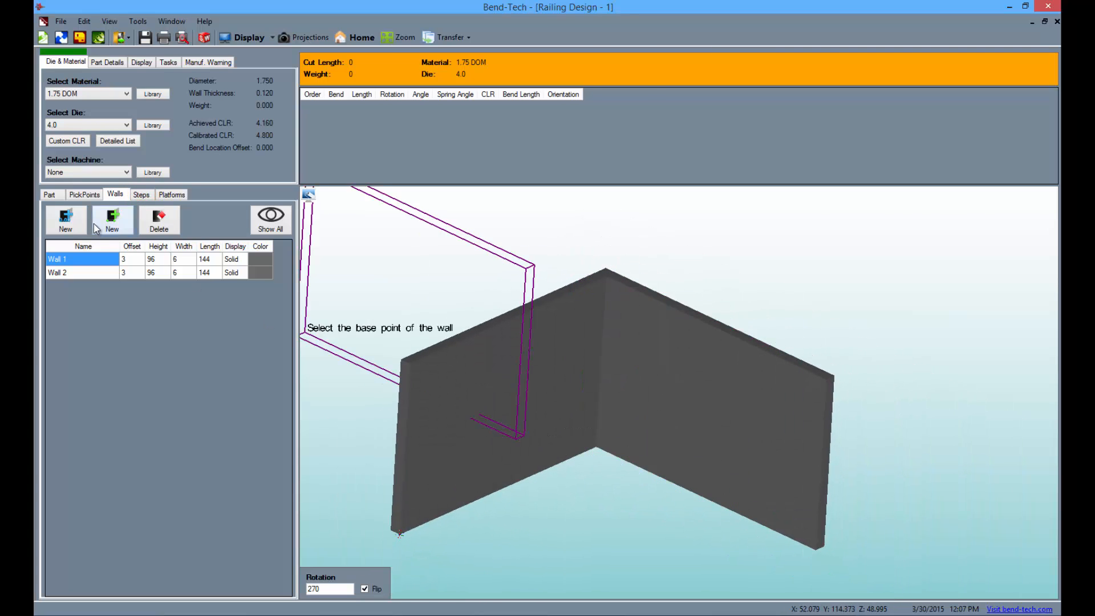
Place three flipped steps (11 tread, 7.5 riser, 42 wide) at the left wall's near corner.
click(141, 194)
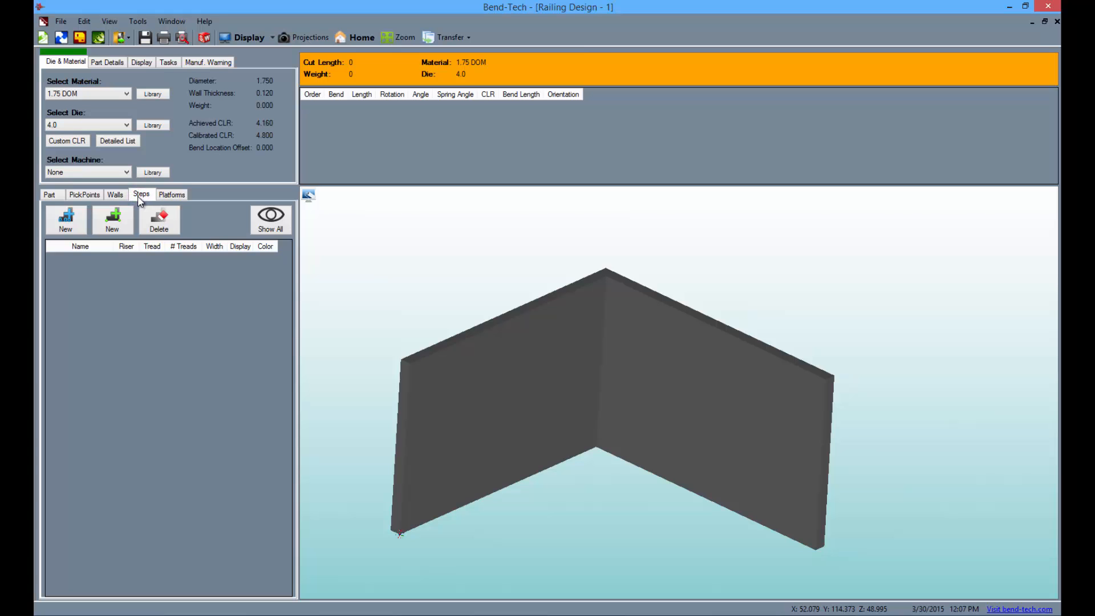
click(65, 219)
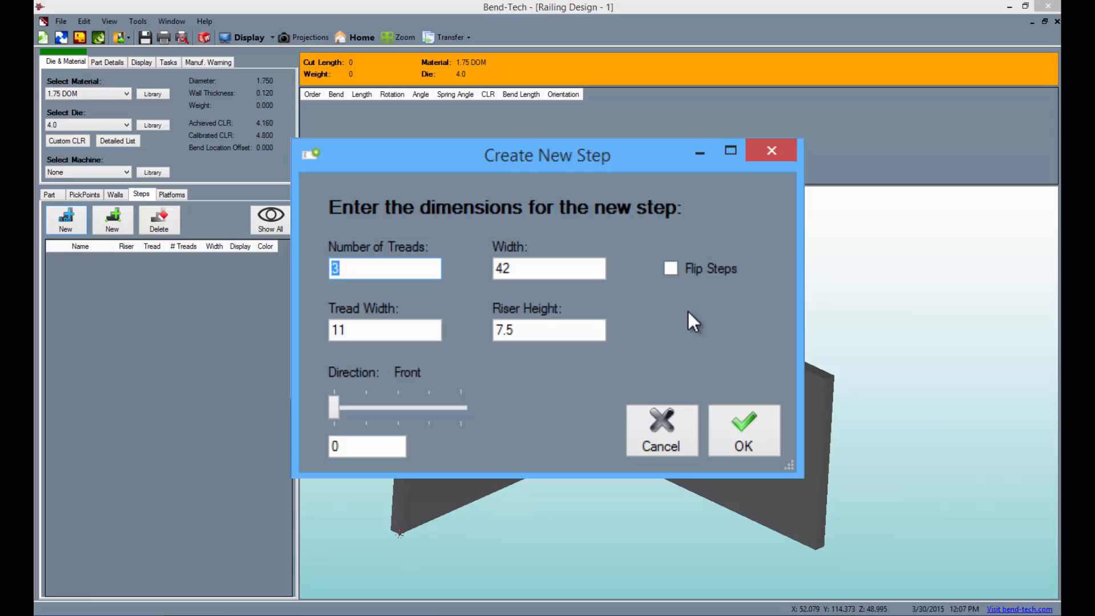
click(670, 268)
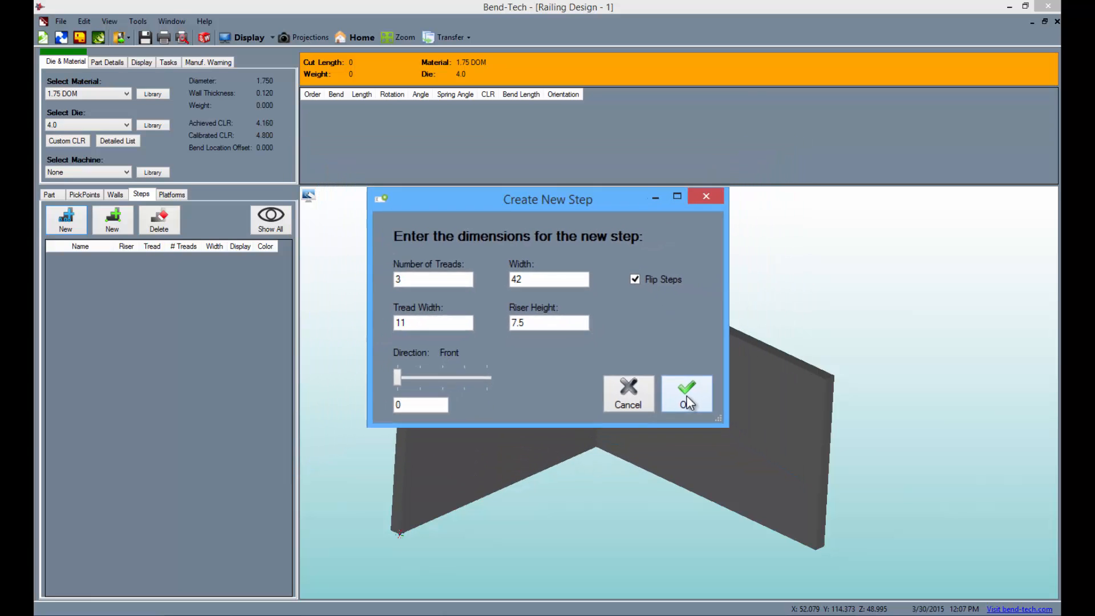
click(687, 393)
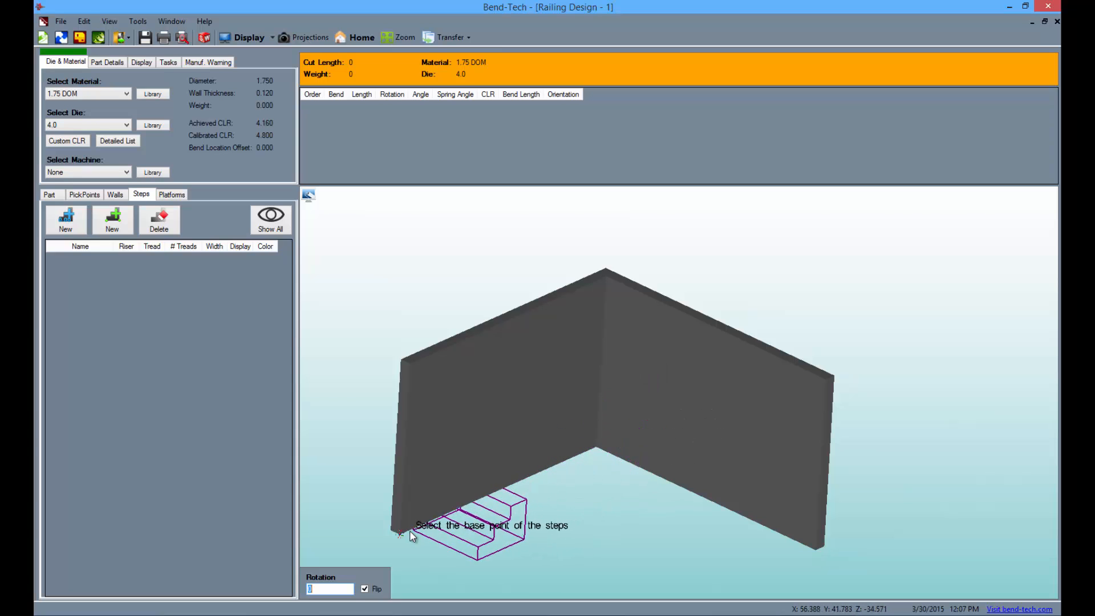
click(402, 534)
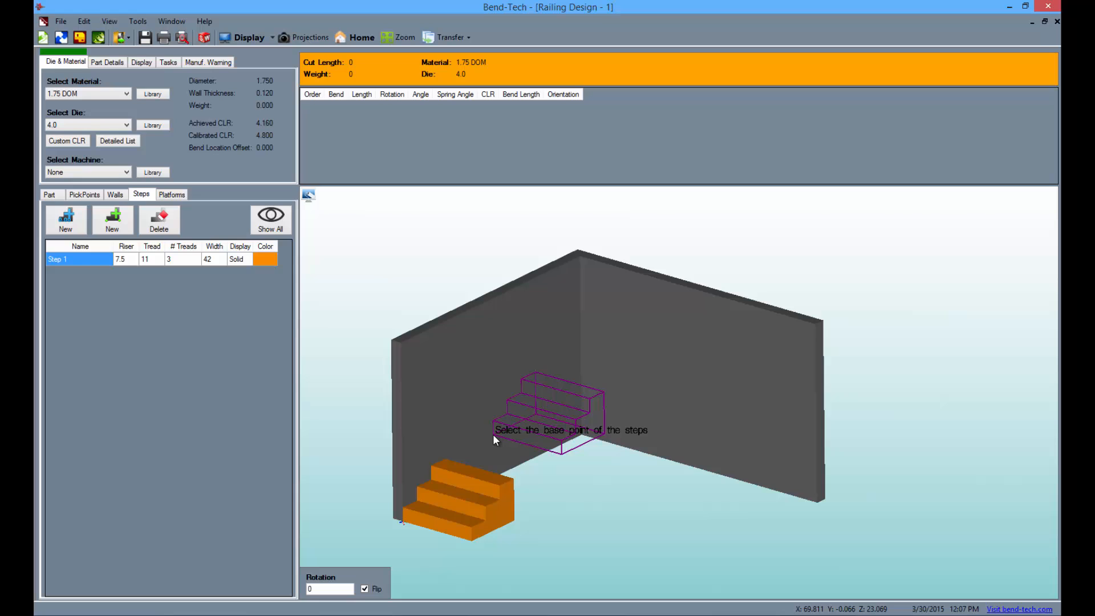
Create a flipped platform with height 7.5, length 105 and width 42.
click(171, 194)
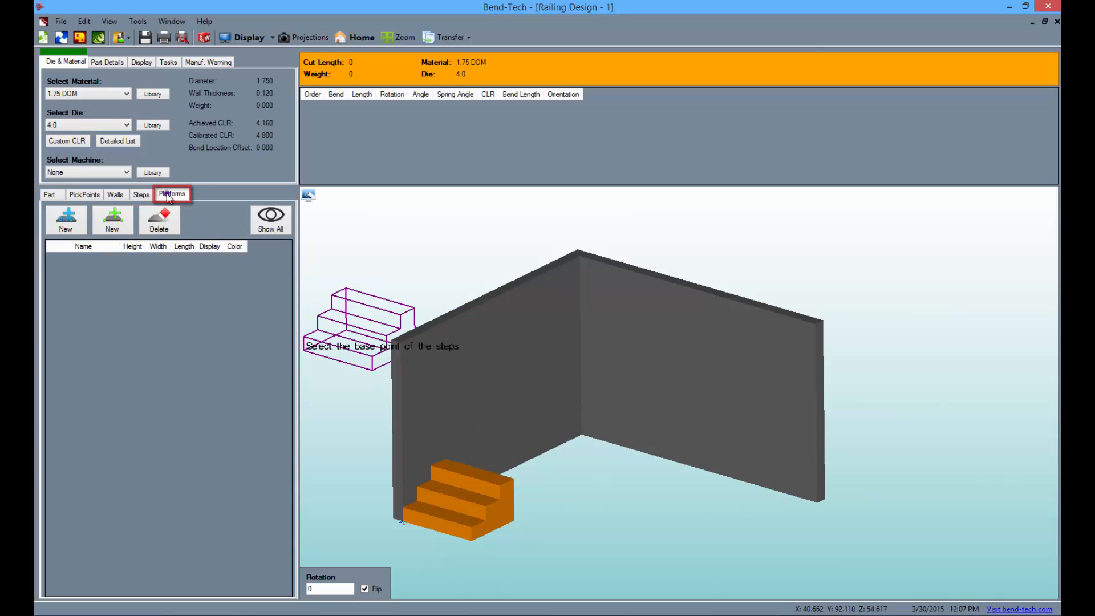
click(171, 194)
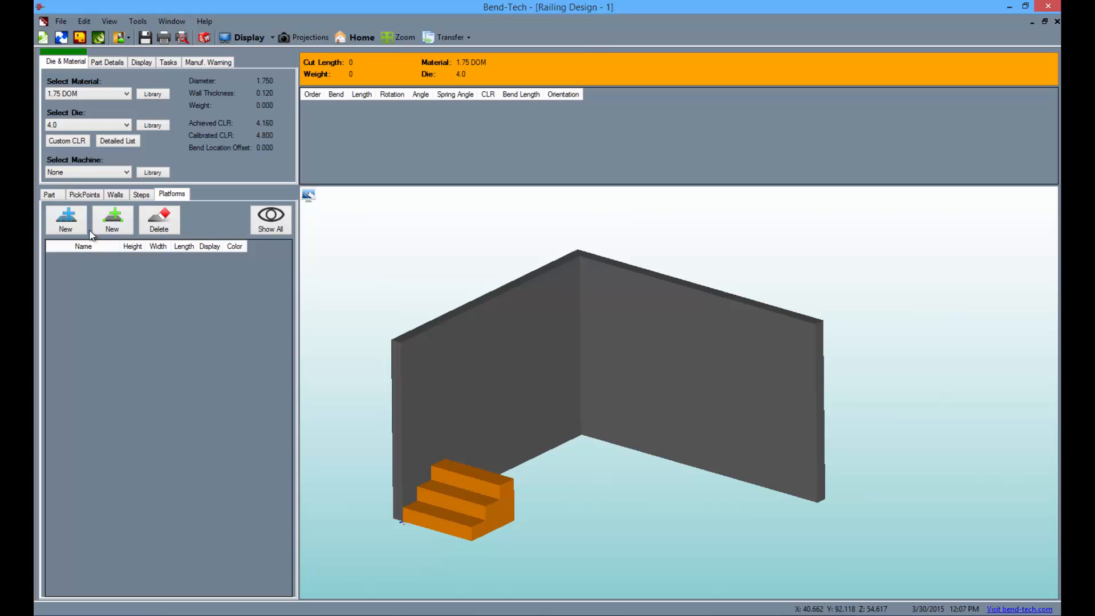
click(65, 221)
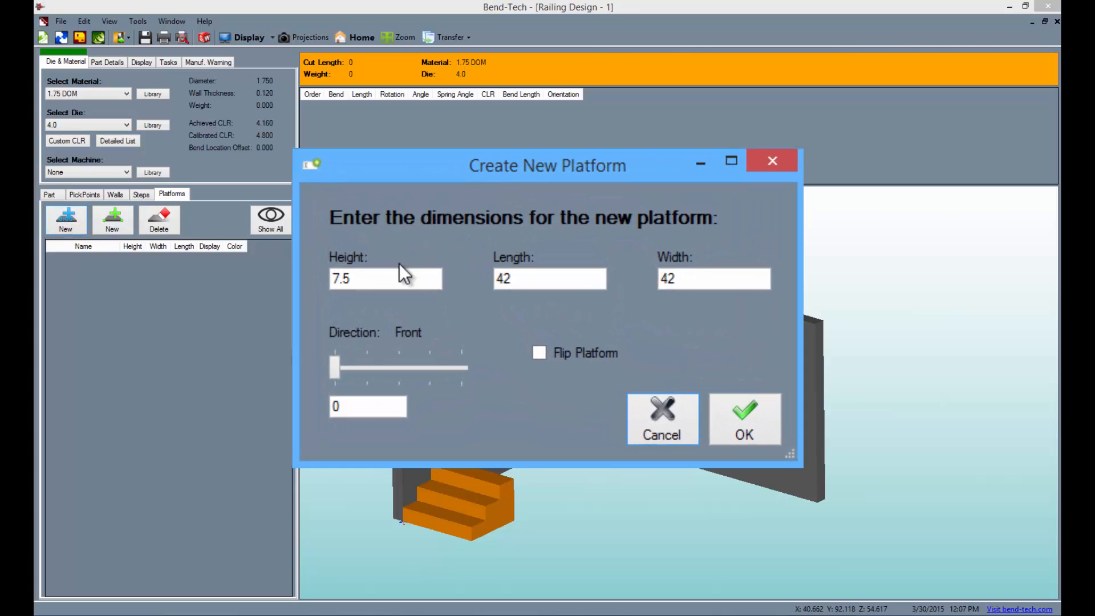
click(385, 279)
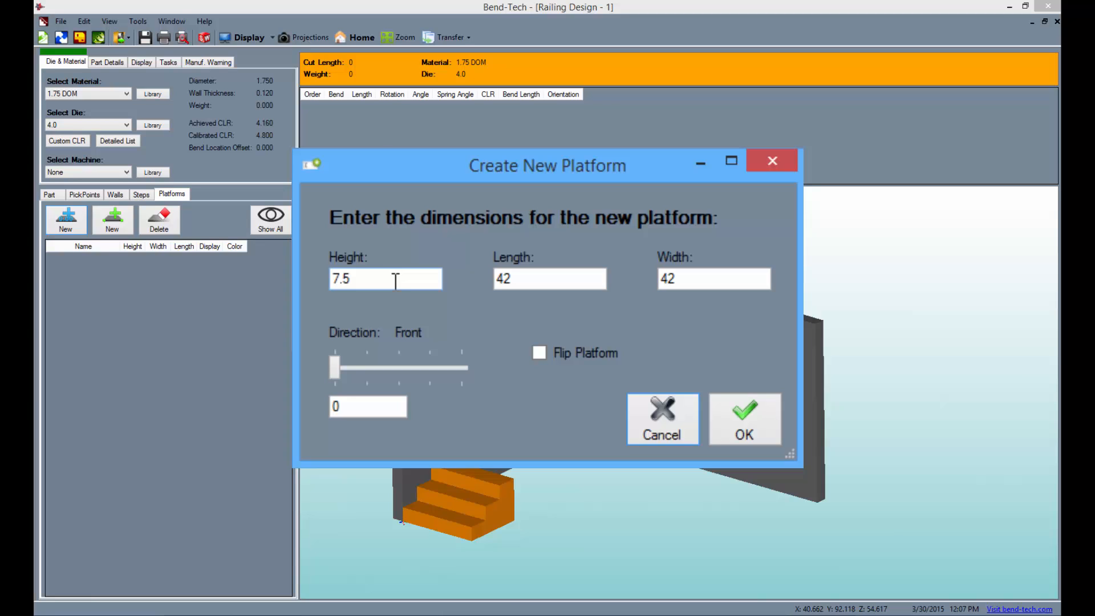
click(550, 279)
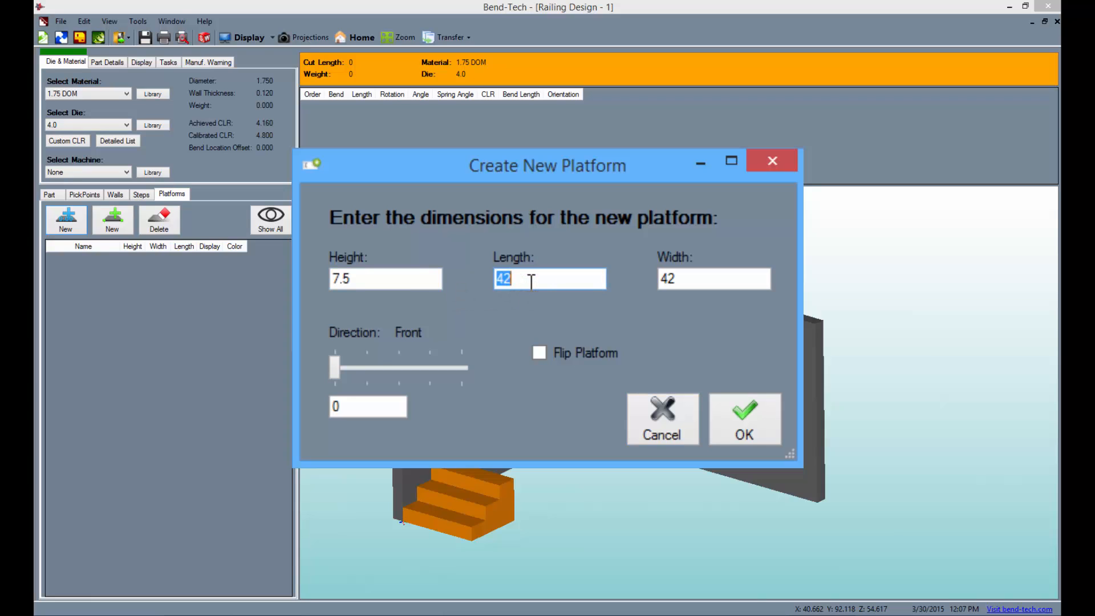
text(105)
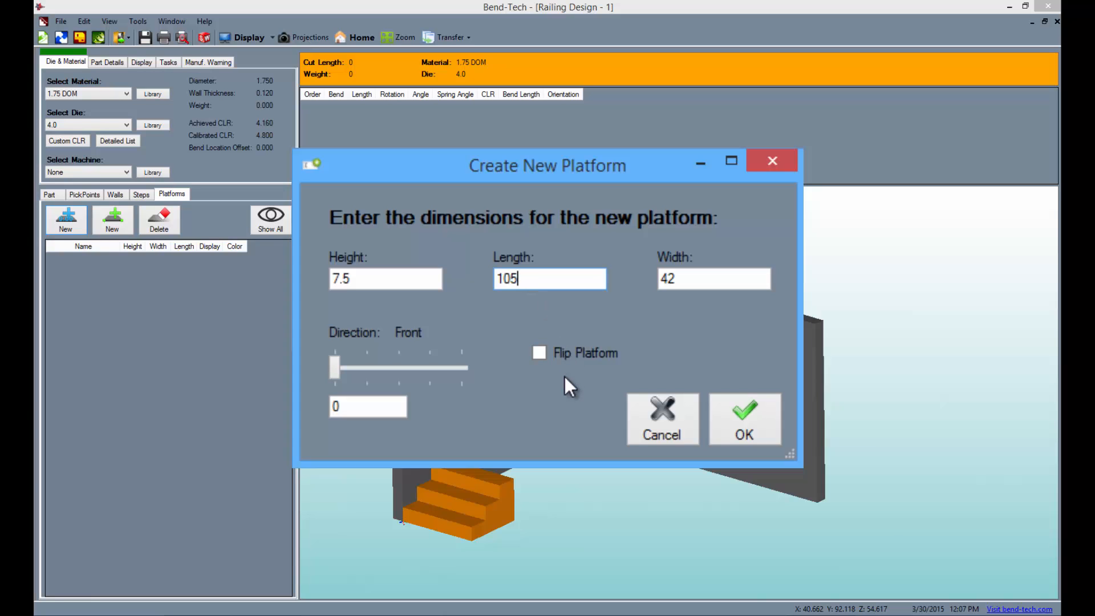
click(539, 352)
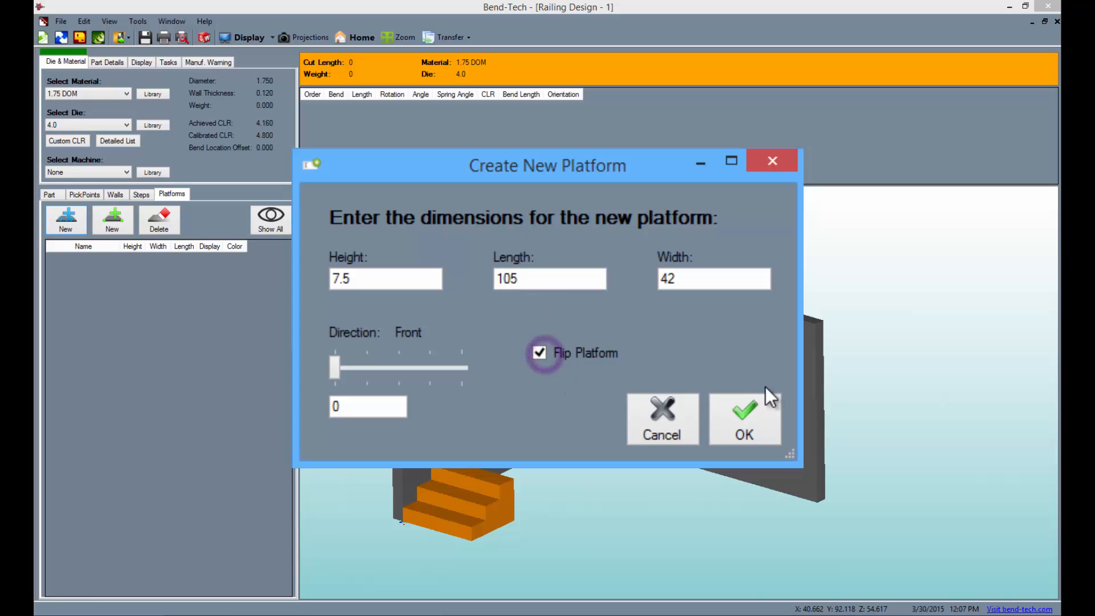
click(744, 419)
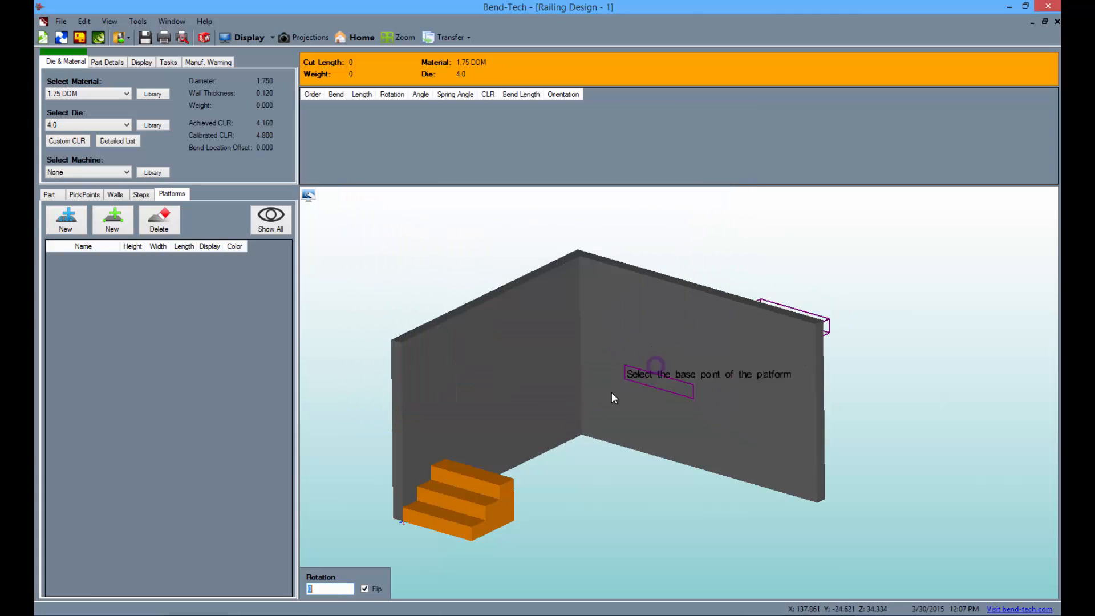
mouse_move(453, 460)
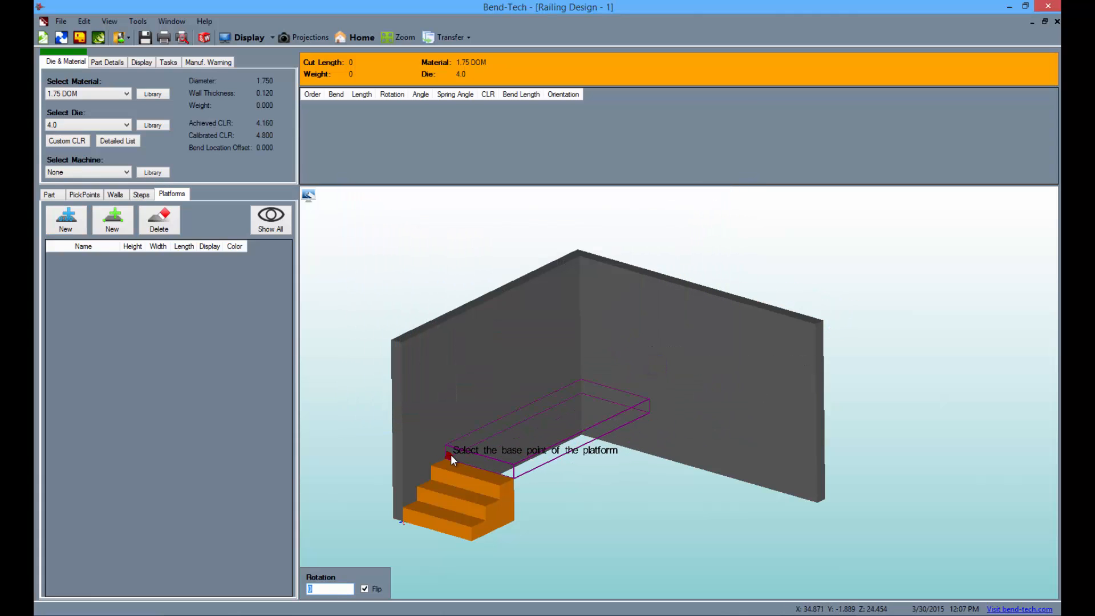
Set Platform 1 atop the steps and place Platform 2, 102 long, rotated 270, flipped.
click(454, 460)
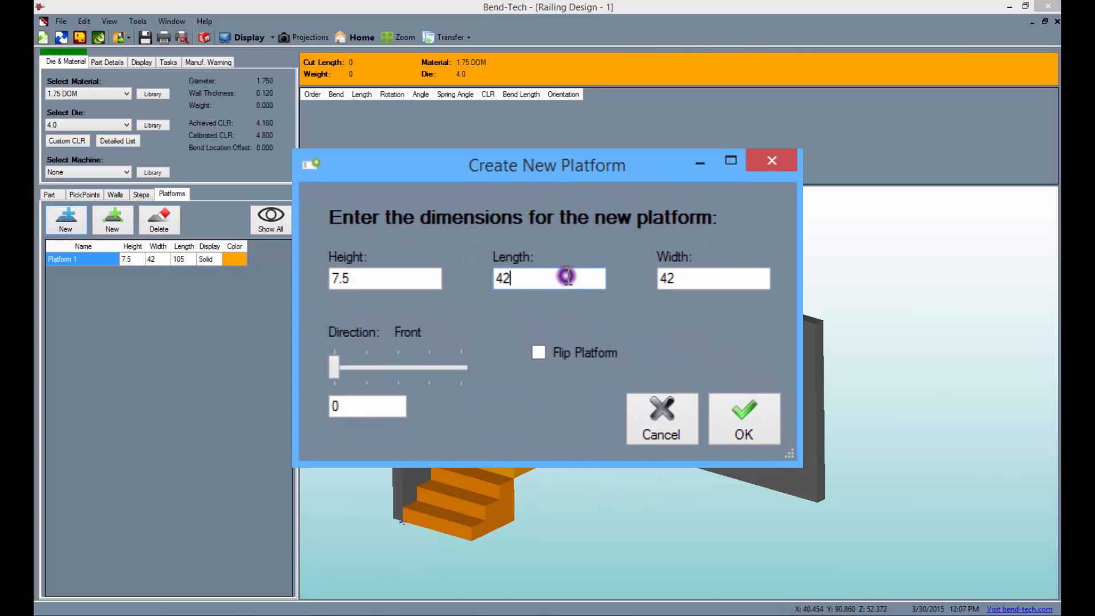
text(102)
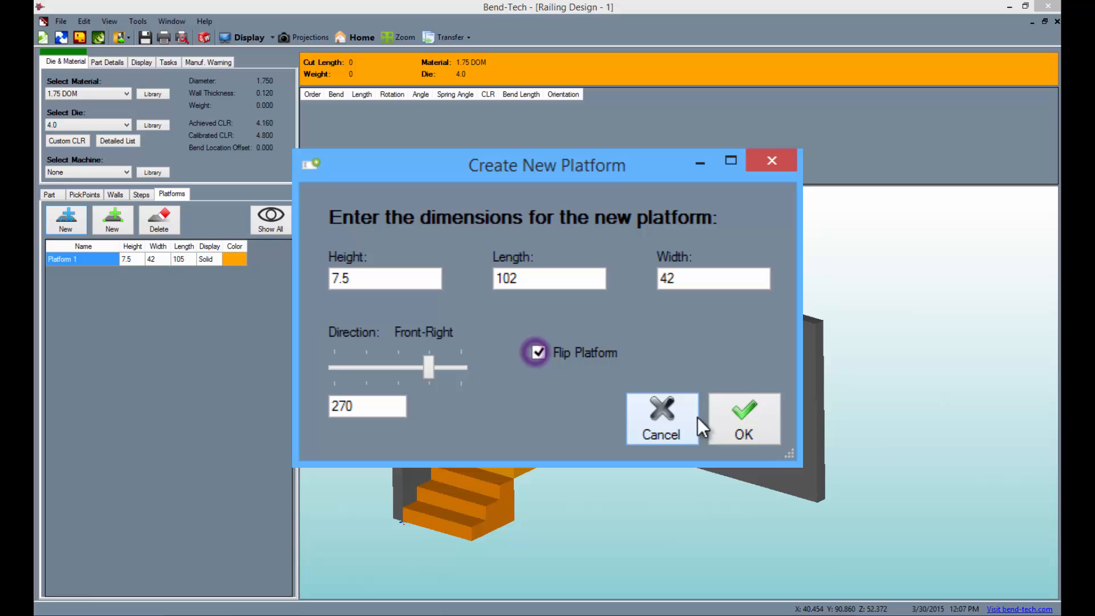
click(743, 419)
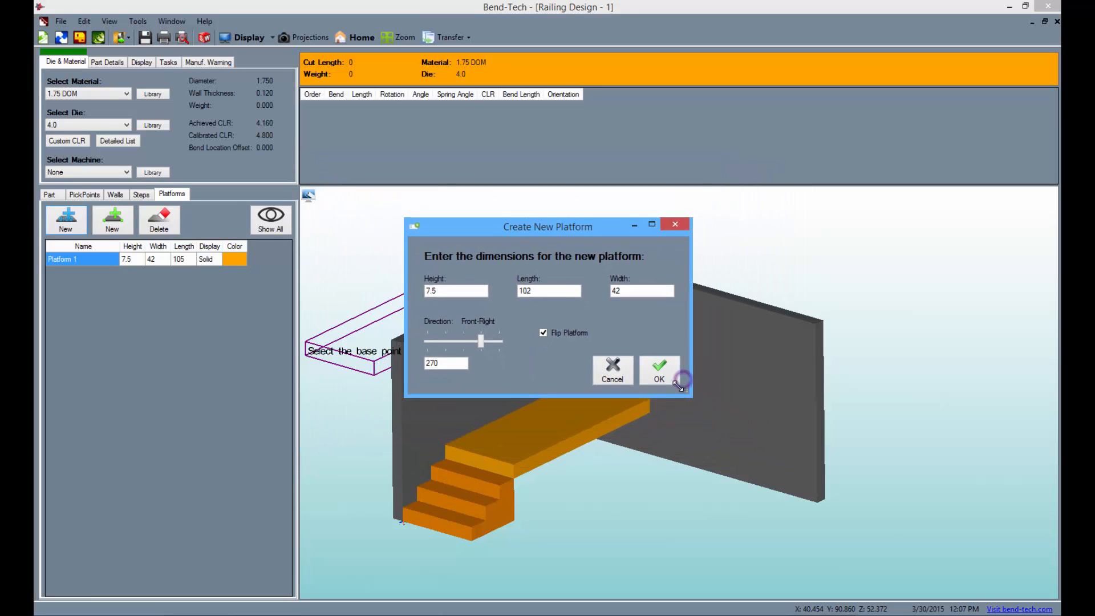
click(658, 372)
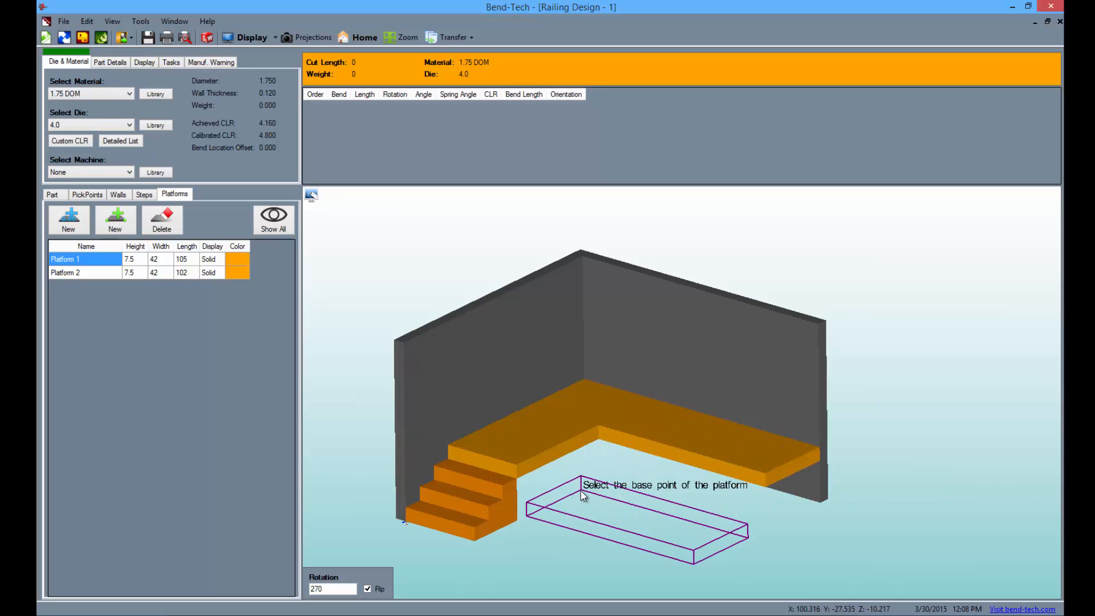
mouse_move(585, 497)
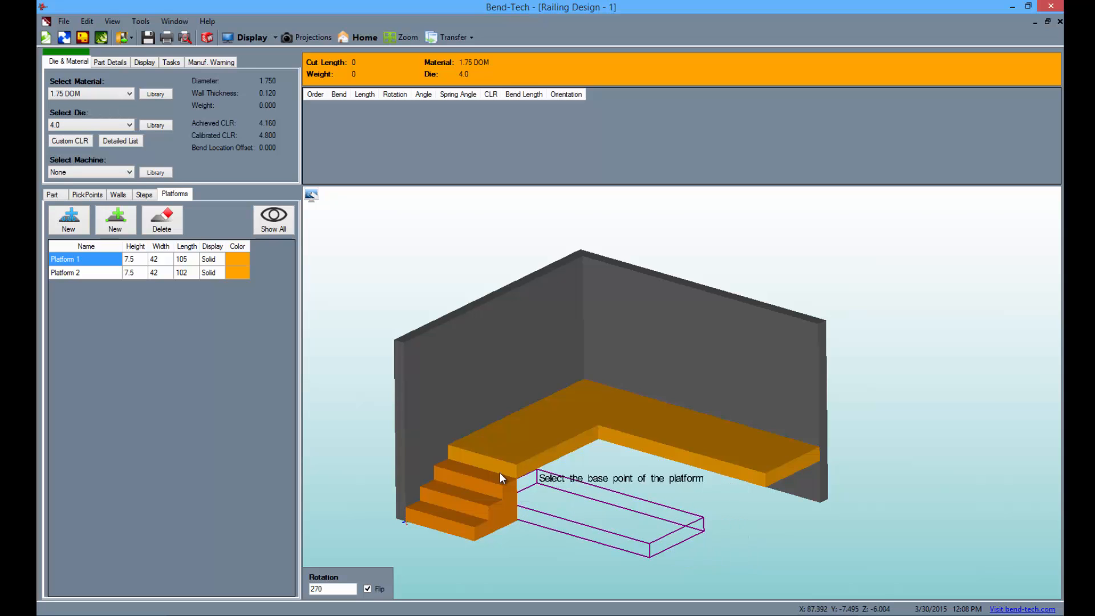
Mark pick points 36 above the top step and the platform's far end.
click(87, 194)
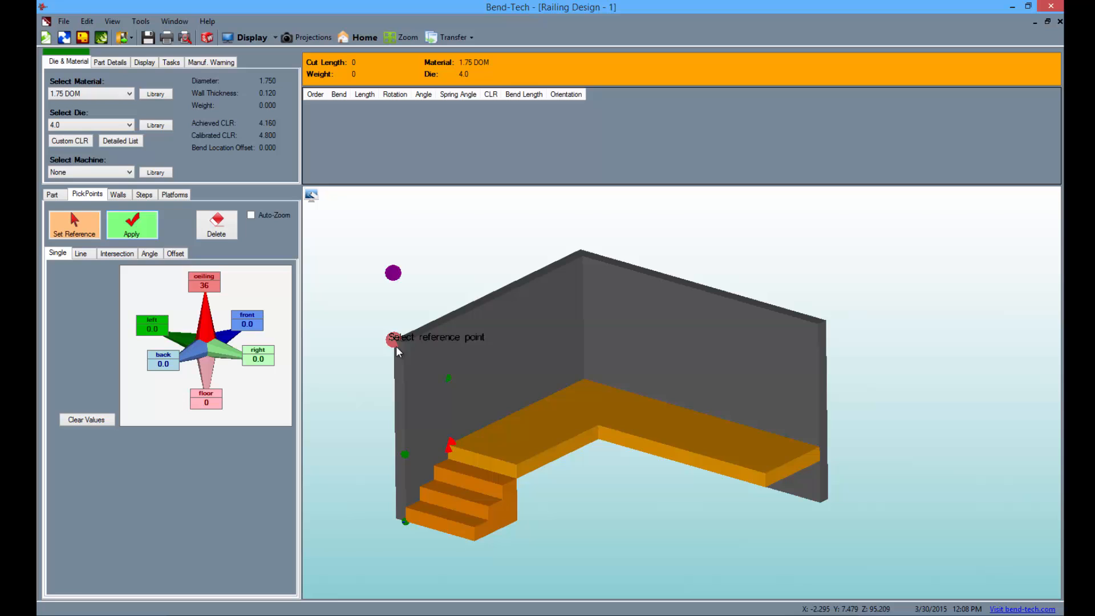
mouse_move(582, 377)
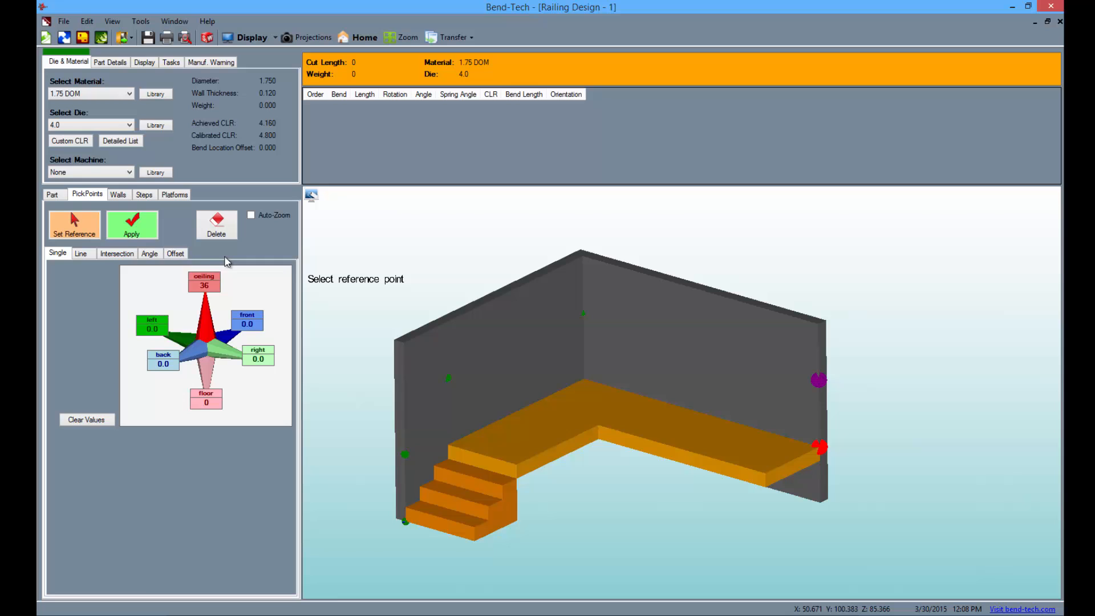
click(52, 194)
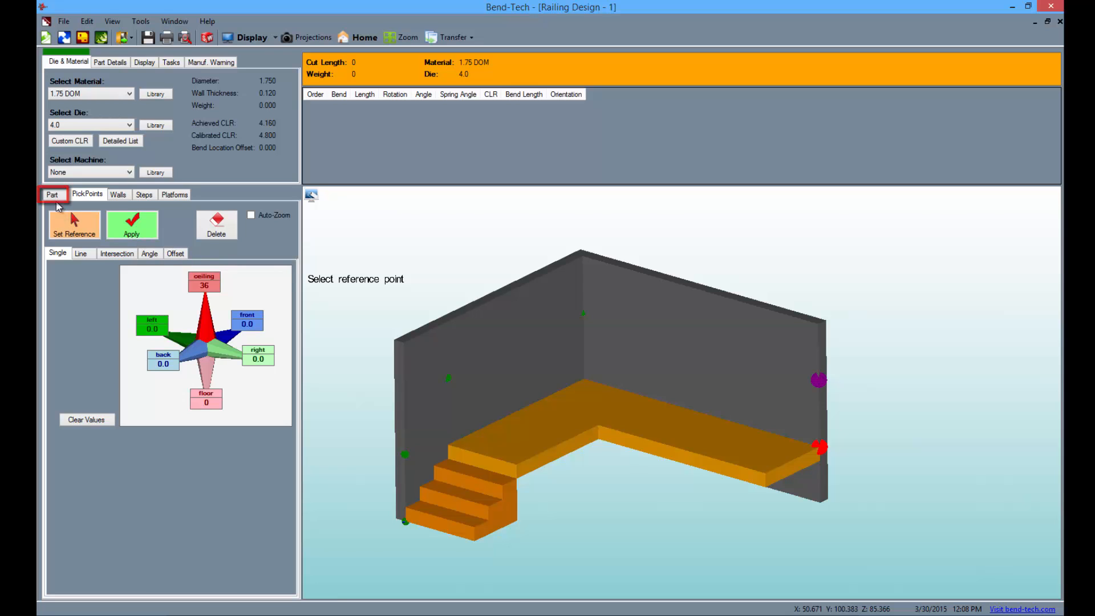
Draw a wall-constrained rail from the lower pick point over the top step, bending 42.3°.
click(53, 194)
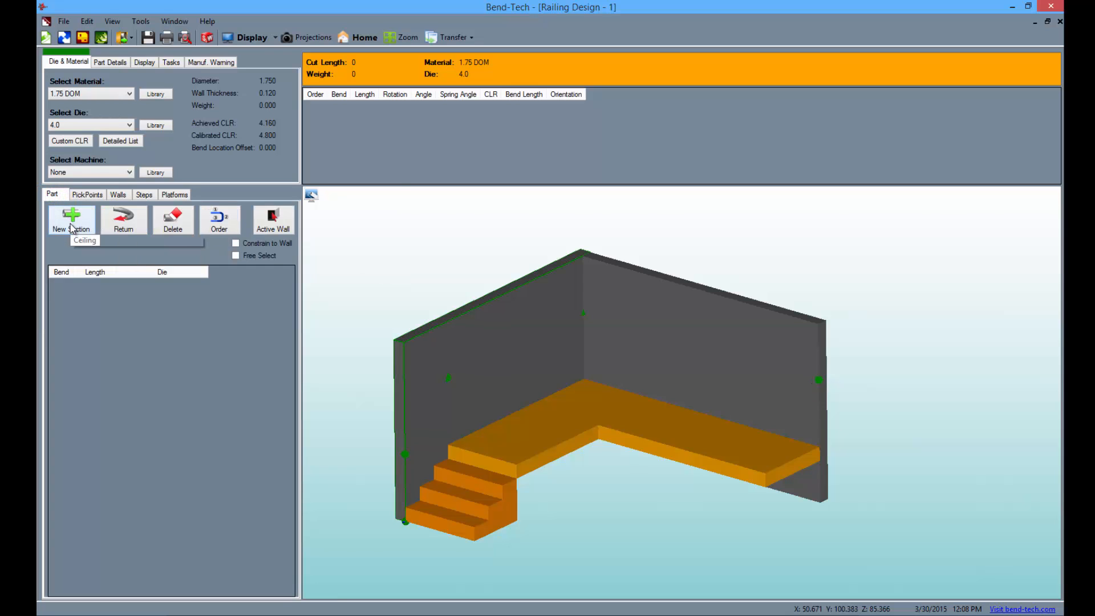
mouse_move(72, 218)
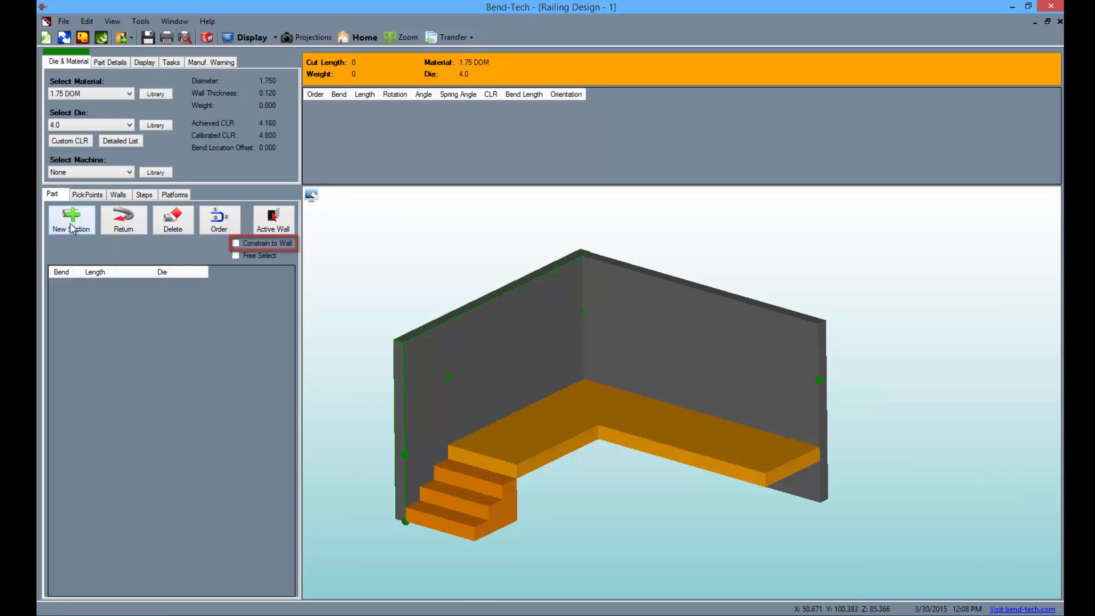
click(235, 243)
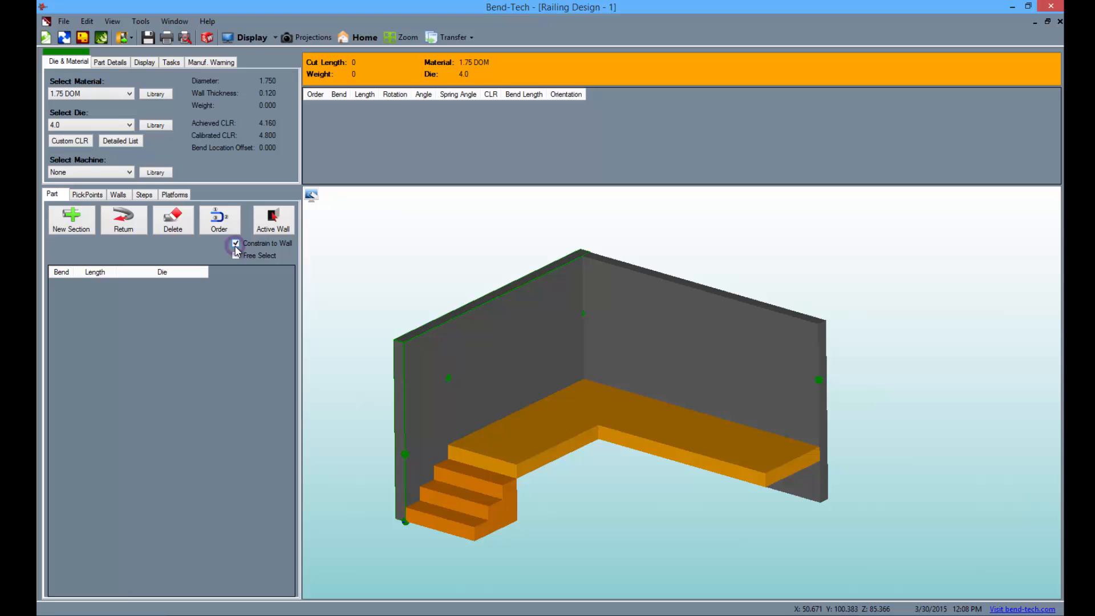
mouse_move(240, 279)
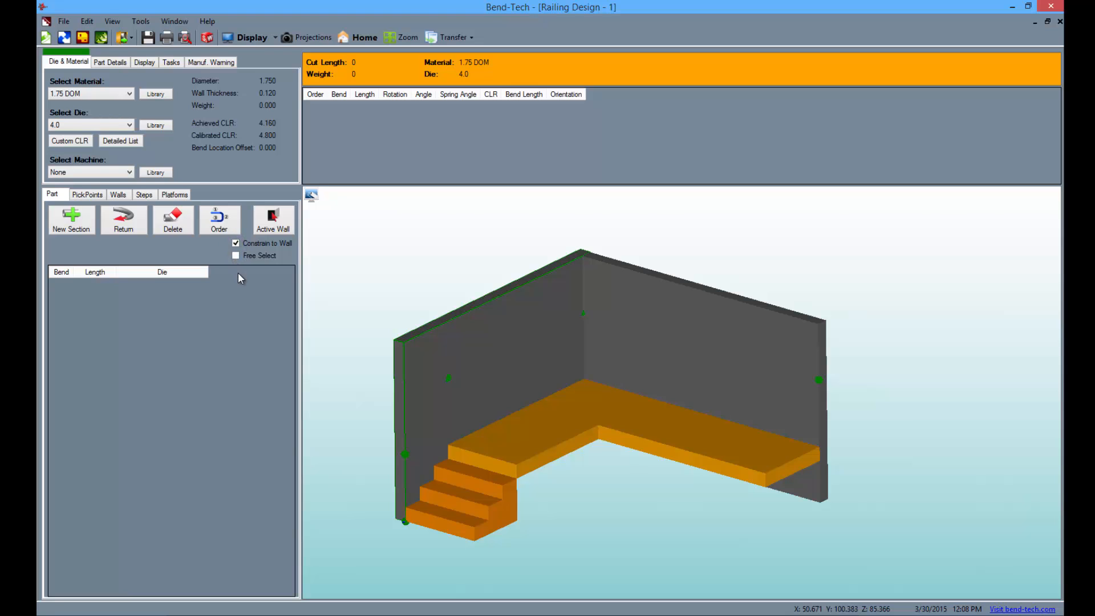
mouse_move(273, 221)
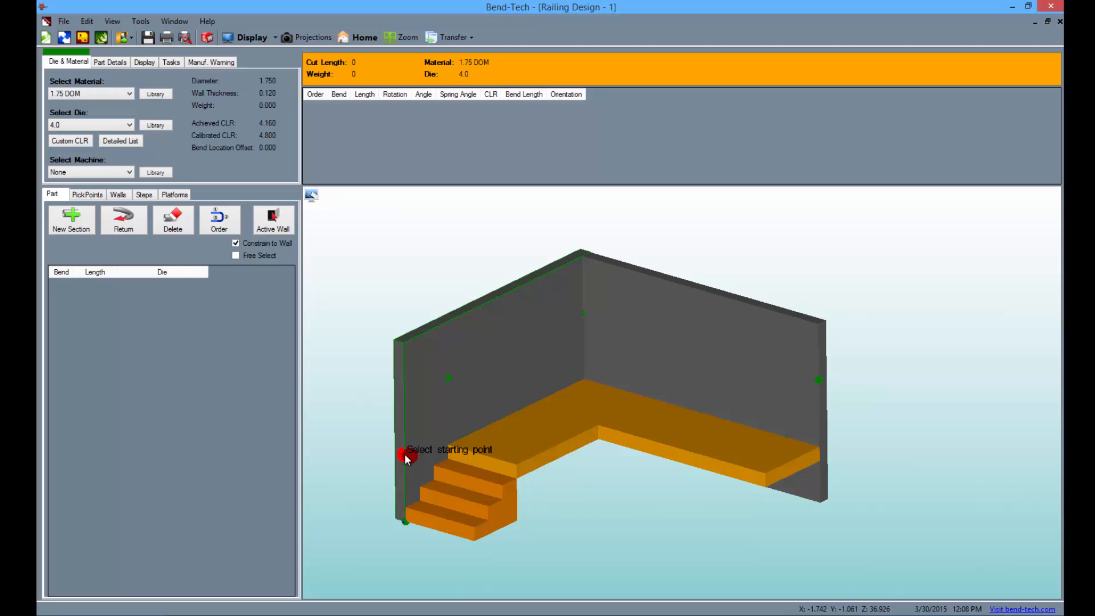
click(409, 455)
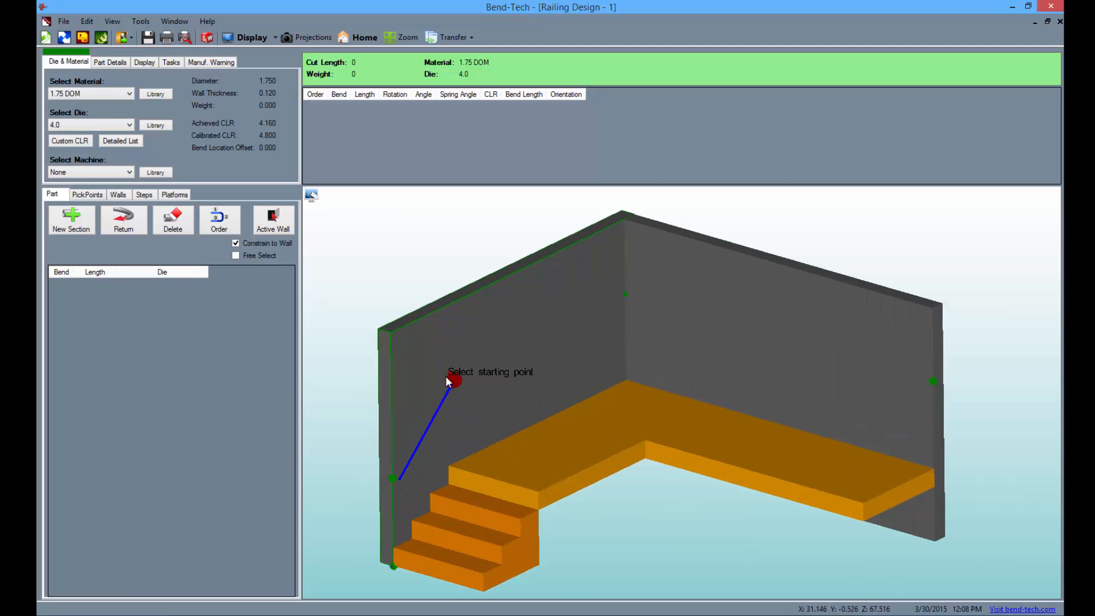
scroll(up, 3)
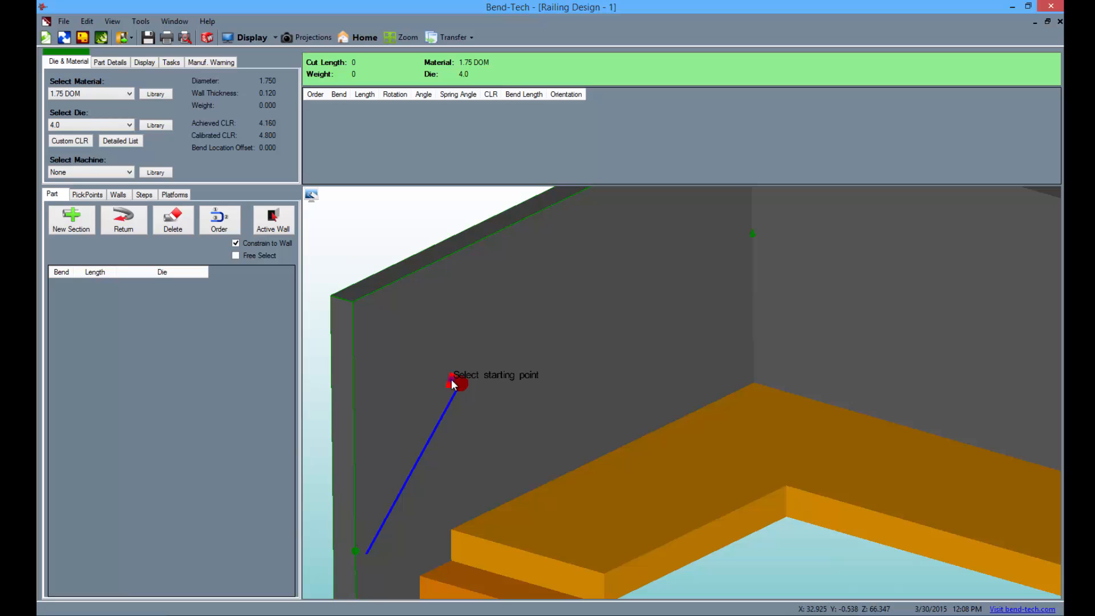
click(458, 383)
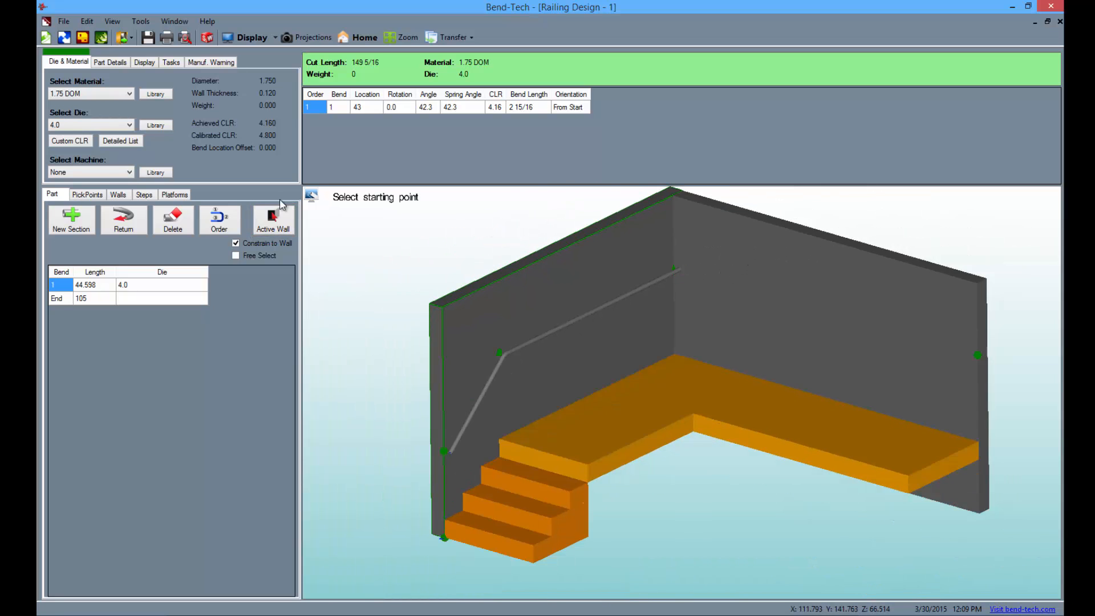
click(273, 219)
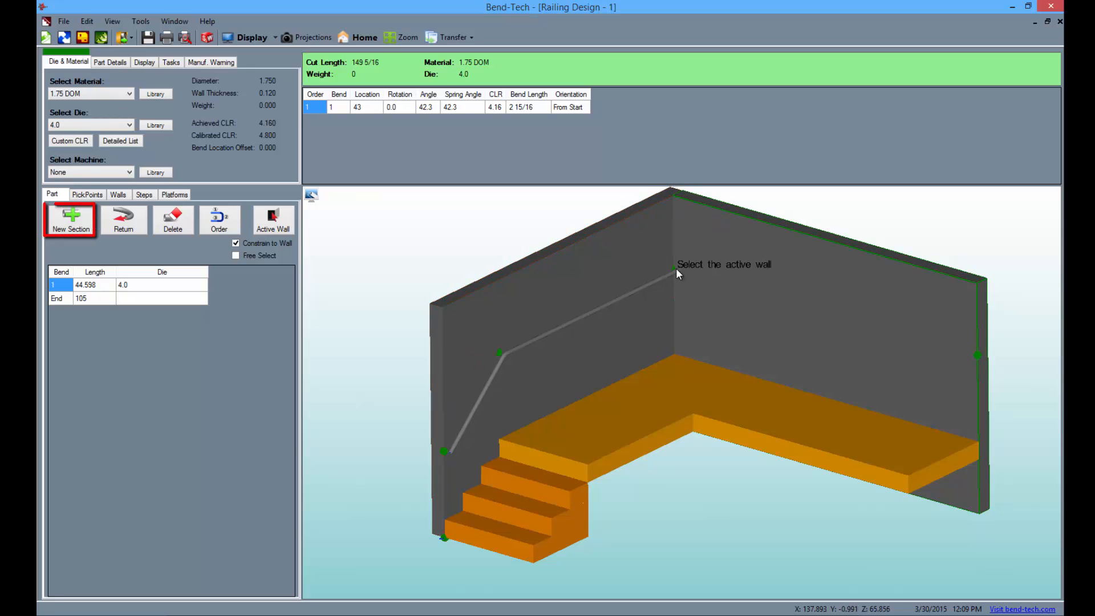
Draw a rail section from the corner end to the right wall's far end, 90° bend.
click(69, 220)
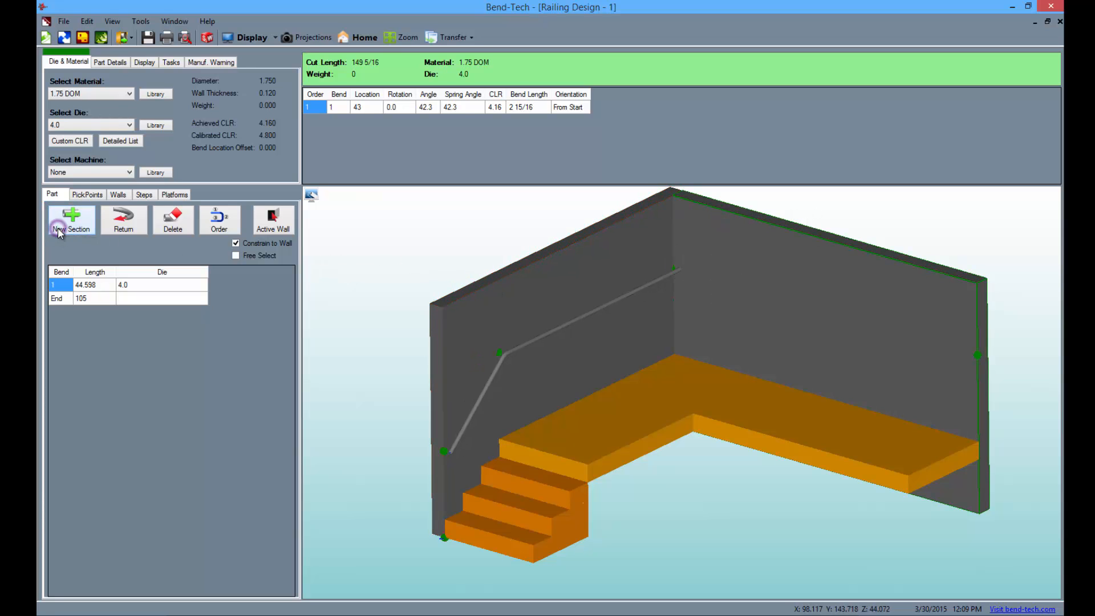
click(71, 220)
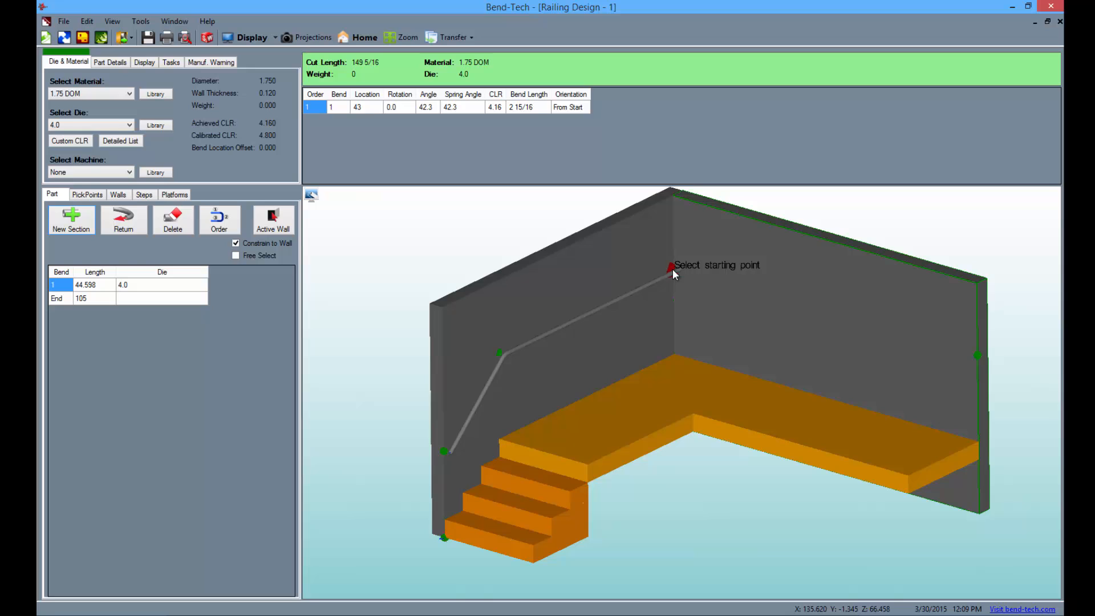
click(671, 268)
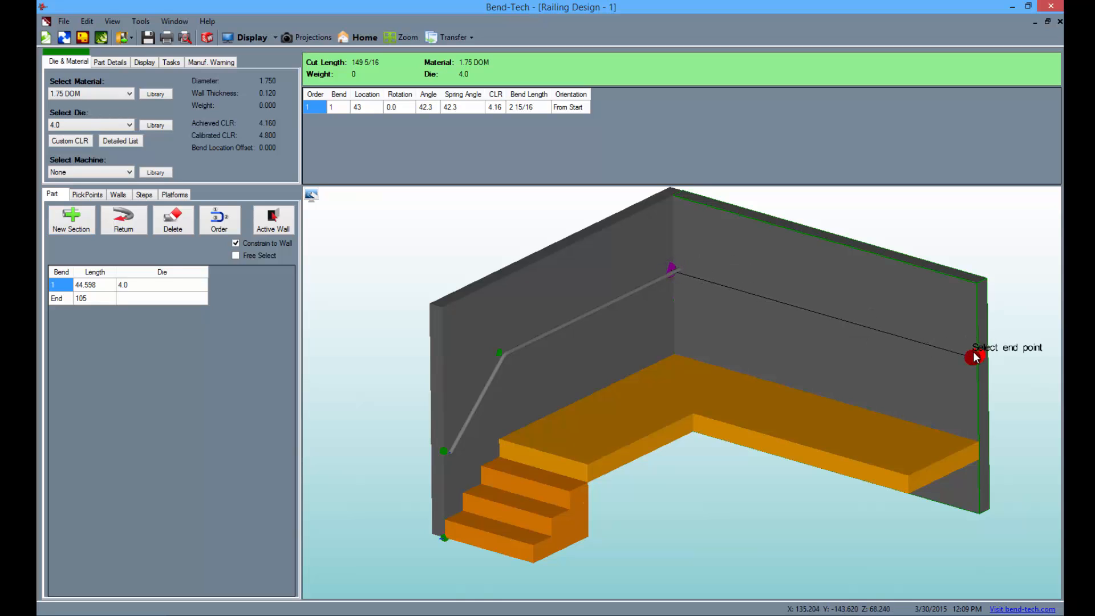
click(977, 355)
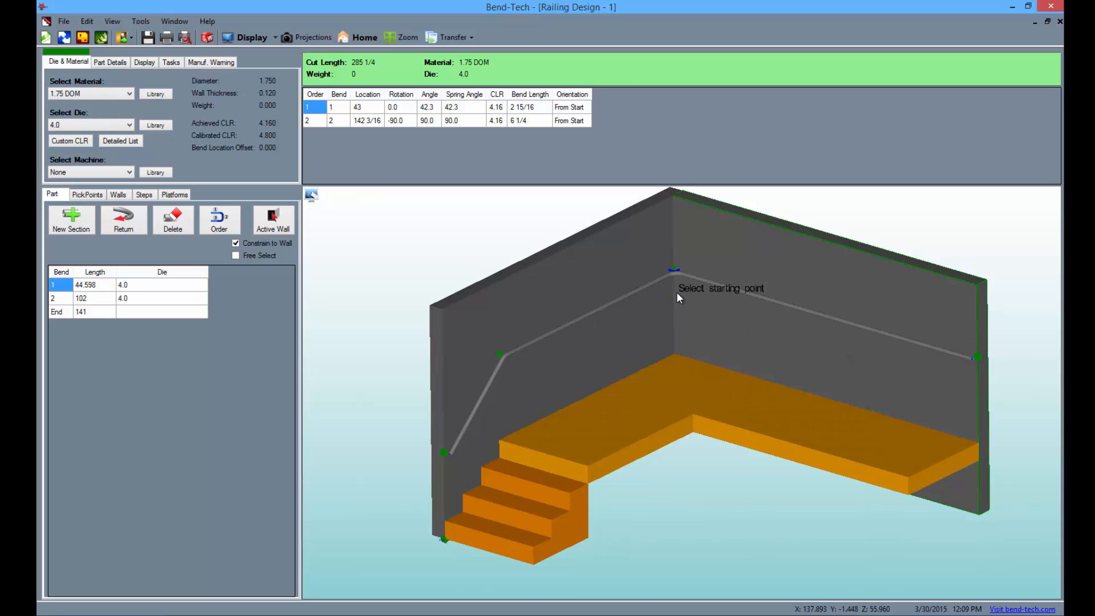
scroll(up, 3)
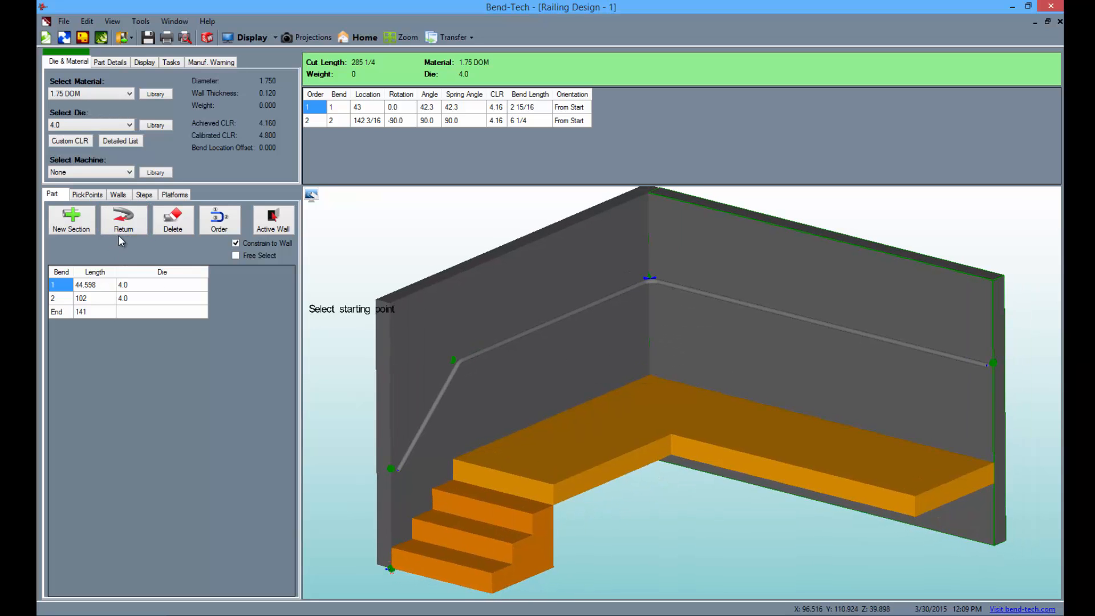
Add a Wall-type return on the end section, creating a 58.8° bend.
click(123, 220)
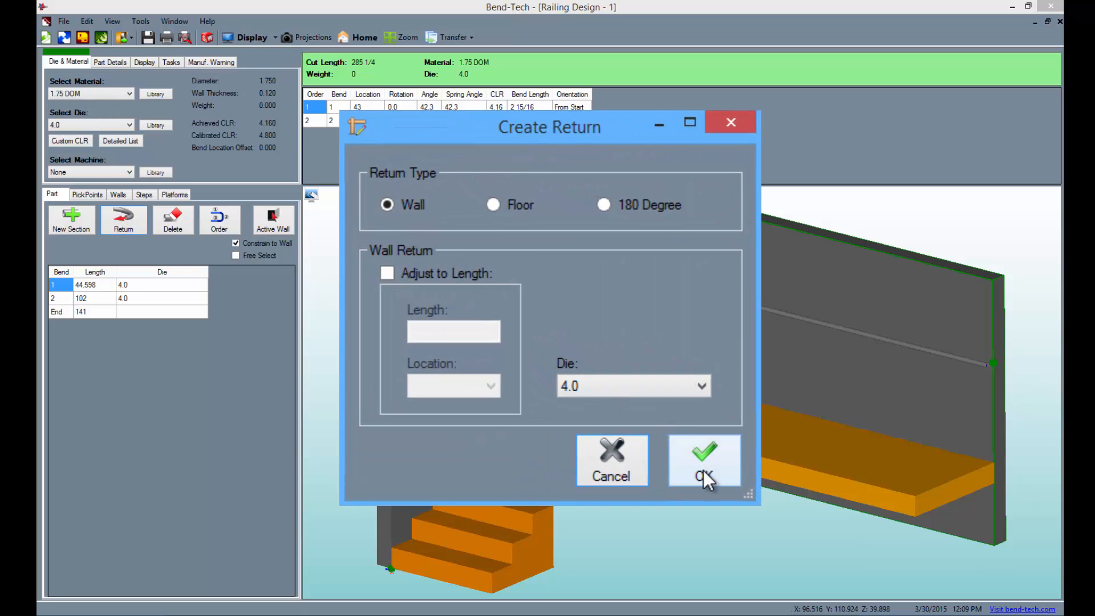
click(703, 459)
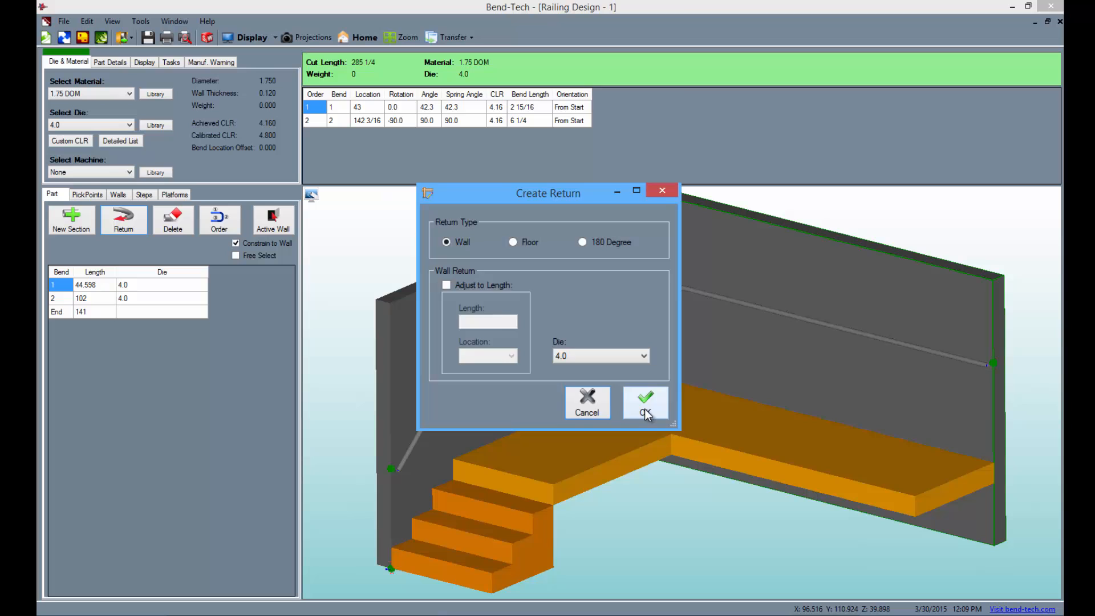
click(644, 411)
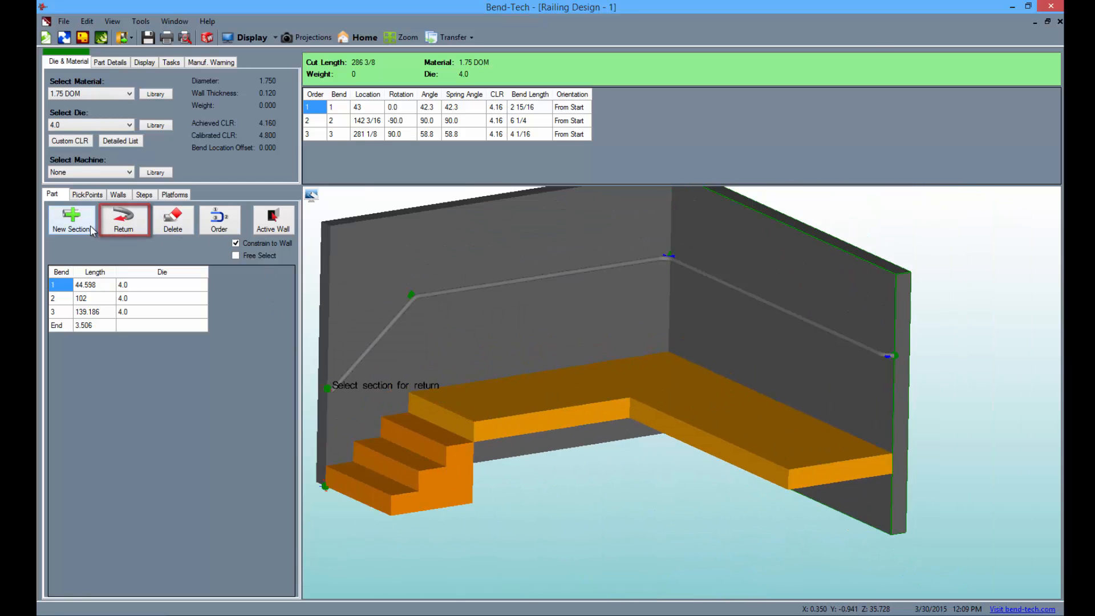
Add a floor return at the lower stair end, giving four bends and a 314 1/2 cut length.
click(124, 219)
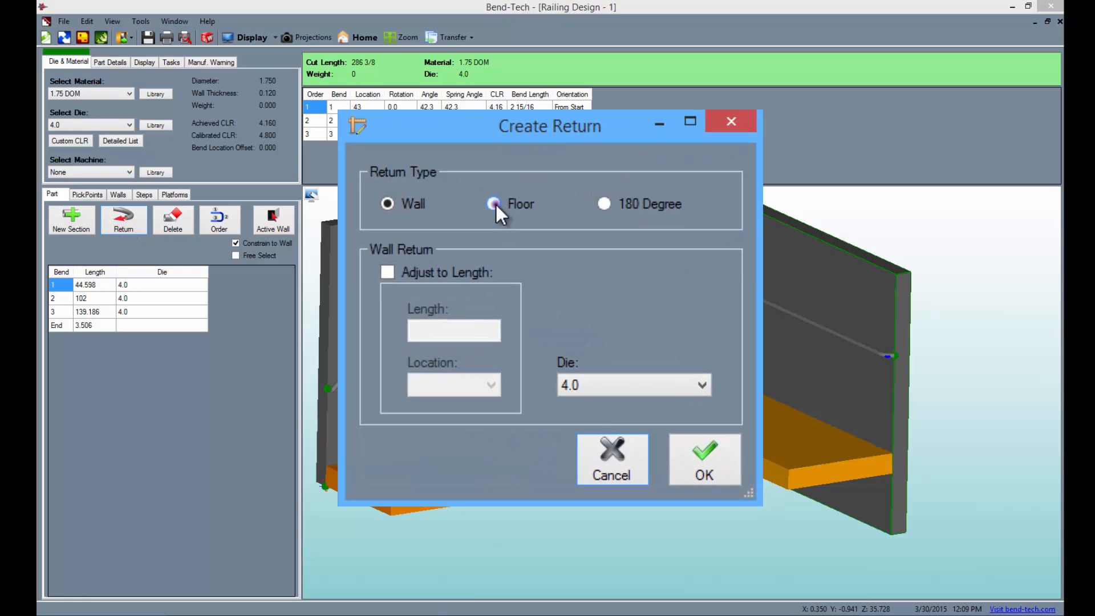
click(494, 203)
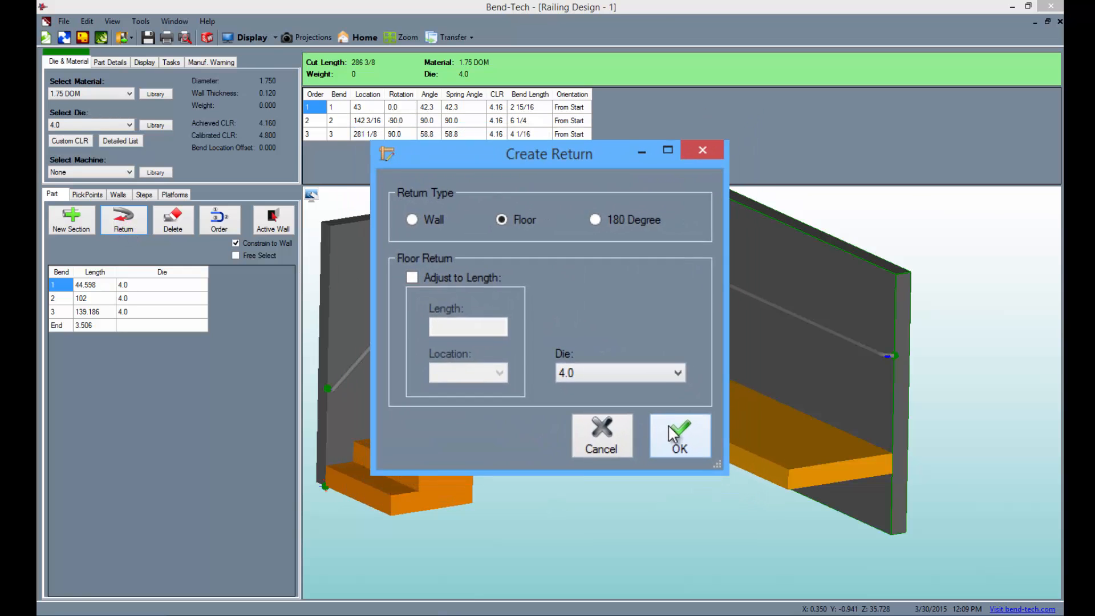
click(679, 437)
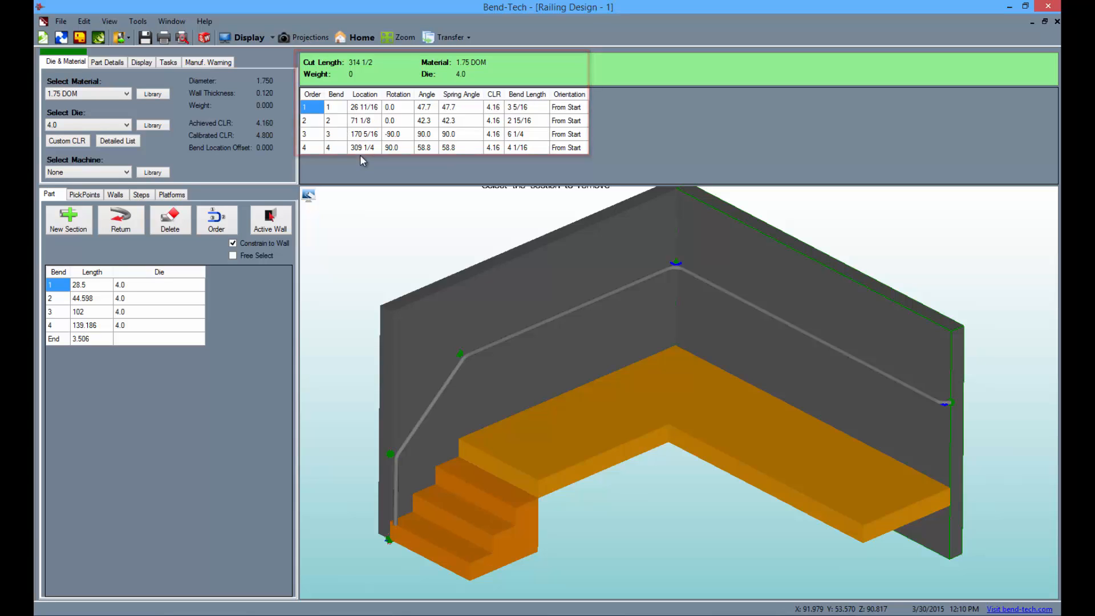
mouse_move(425, 121)
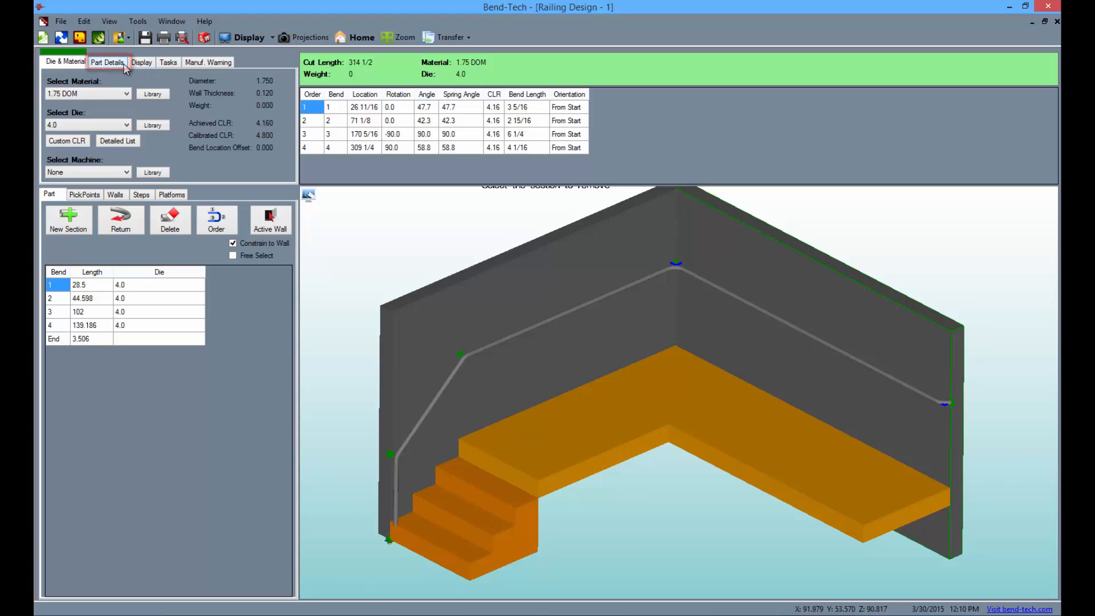
Reverse the bend order to 4,3,2,1 and set the simulation bending speed to 10.
click(217, 219)
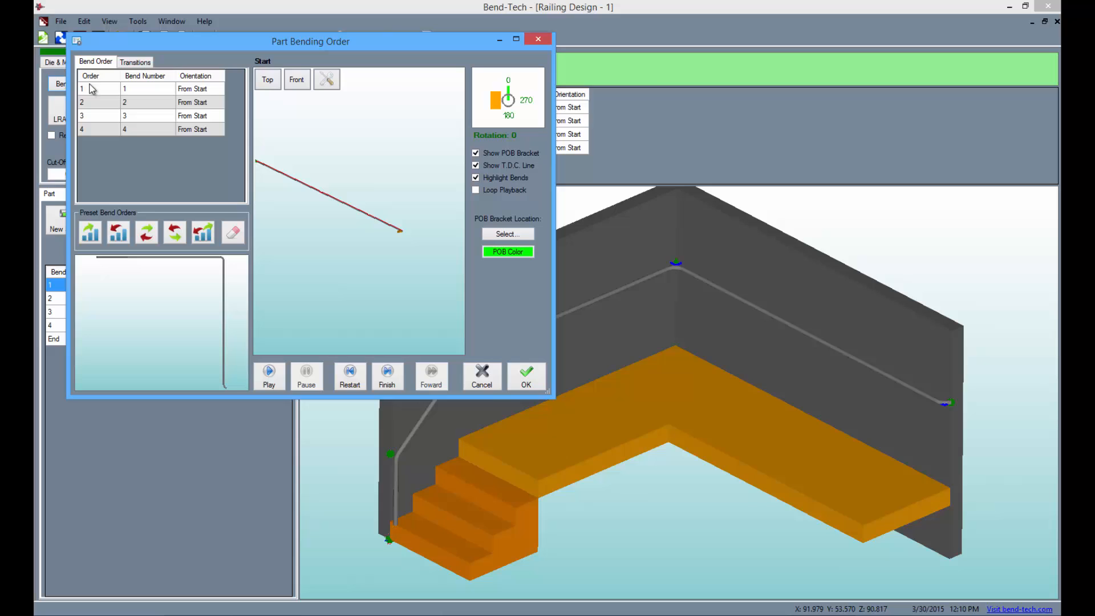
mouse_move(271, 191)
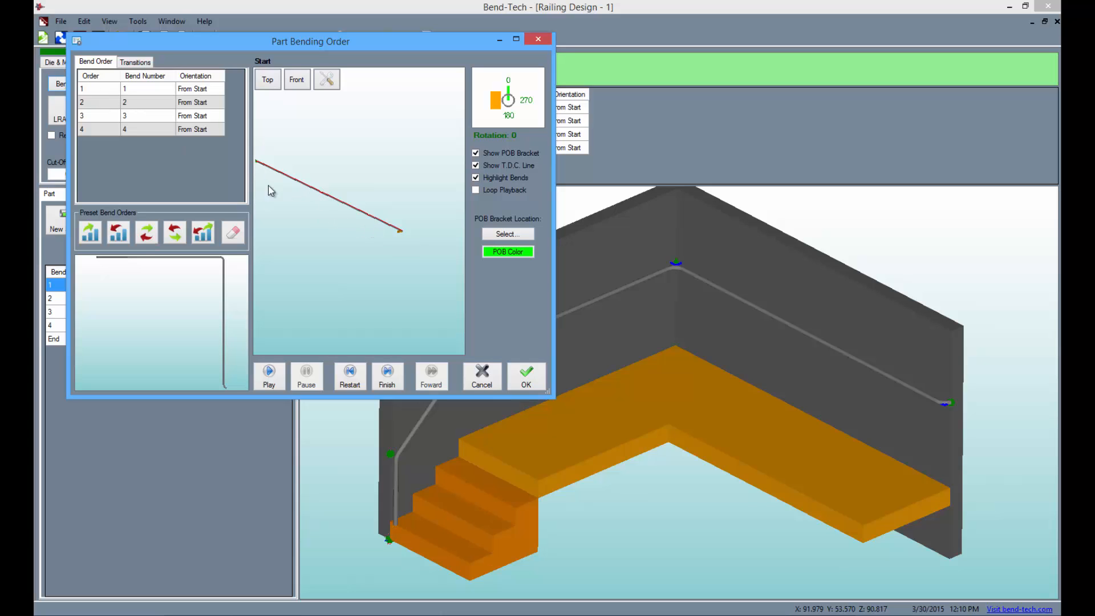
click(118, 233)
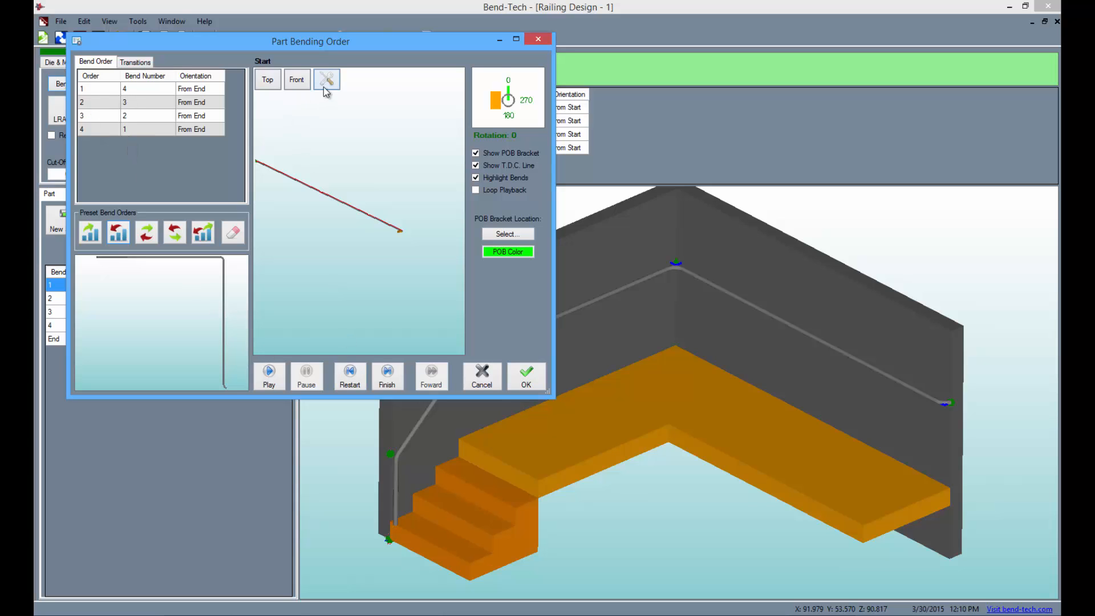
click(326, 79)
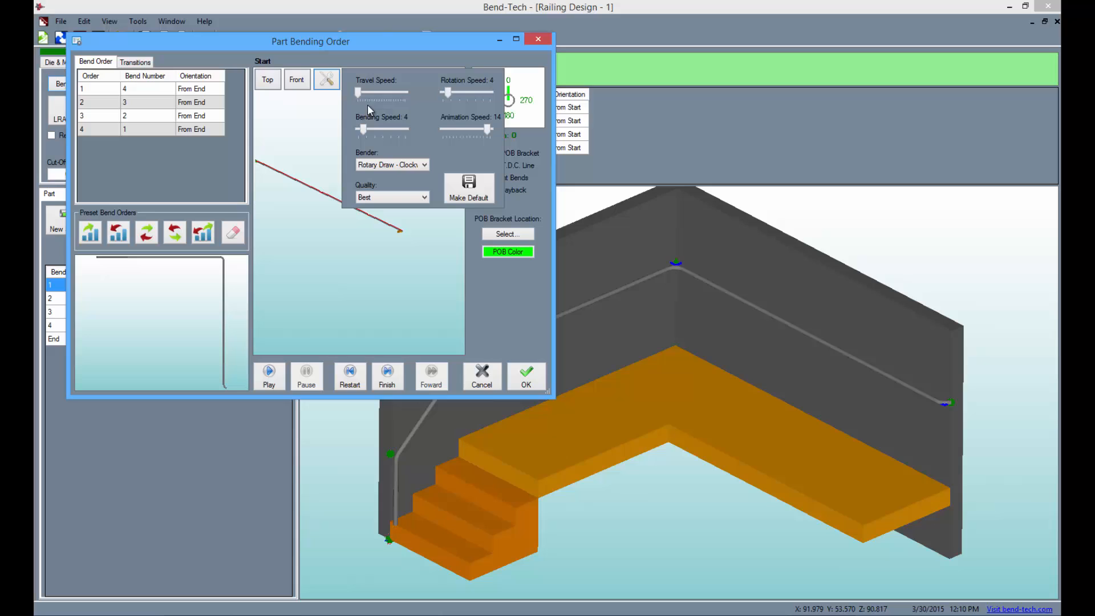
drag(357, 128, 369, 128)
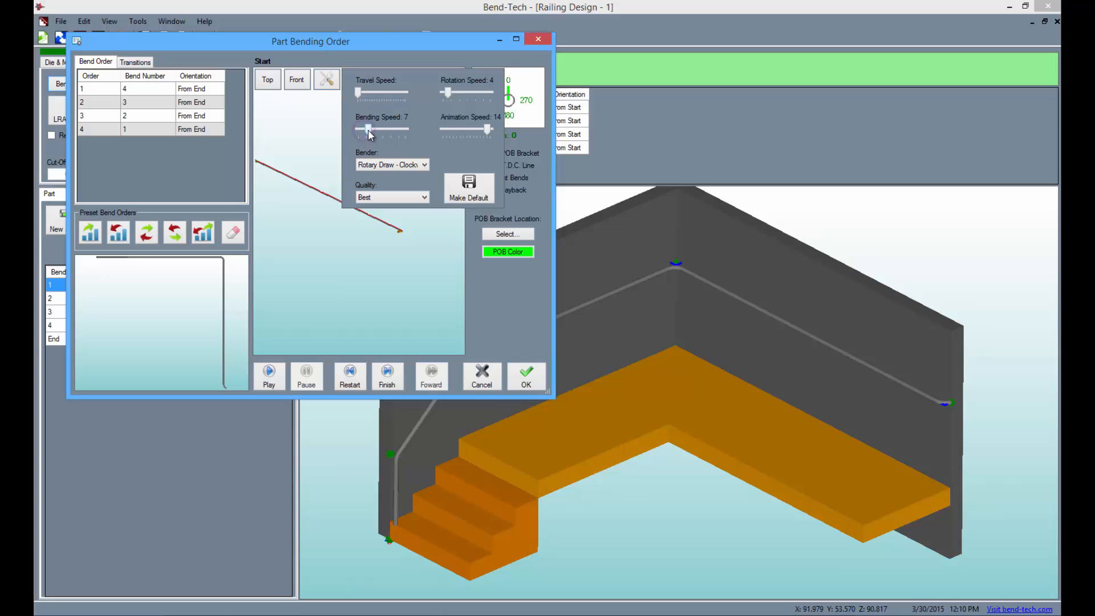
drag(368, 130, 377, 130)
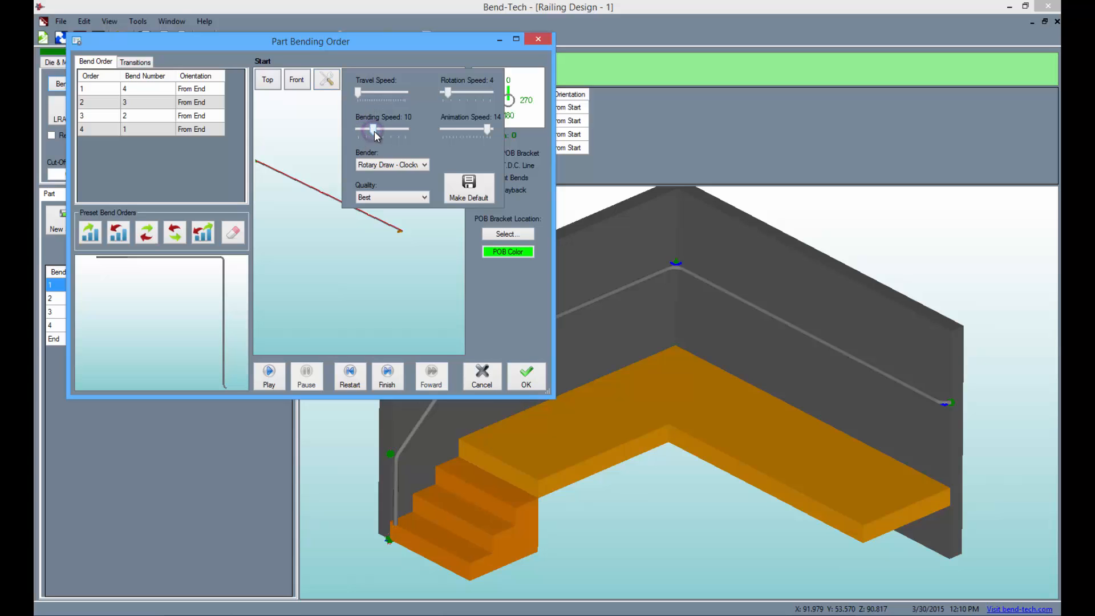
mouse_move(447, 97)
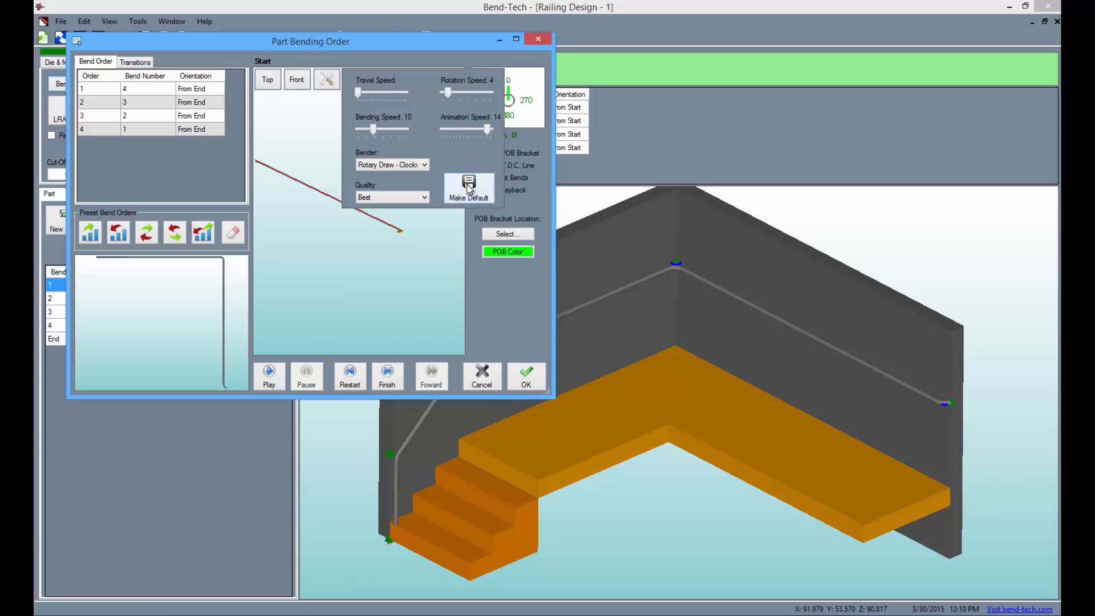
Save the speed as default, play the reversed-order bending simulation, and accept the order.
click(269, 376)
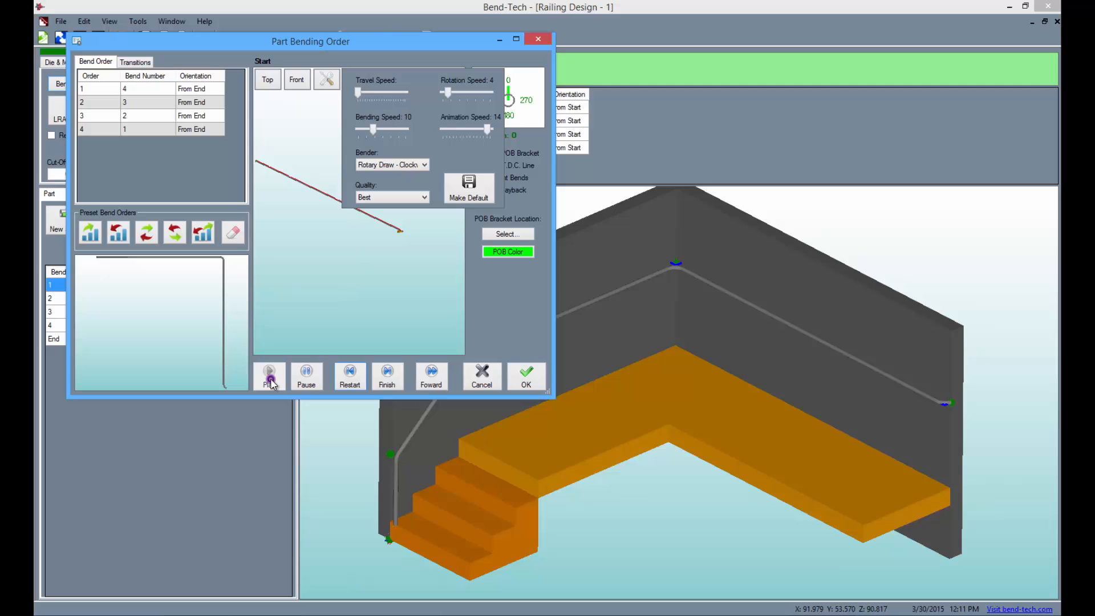
click(268, 376)
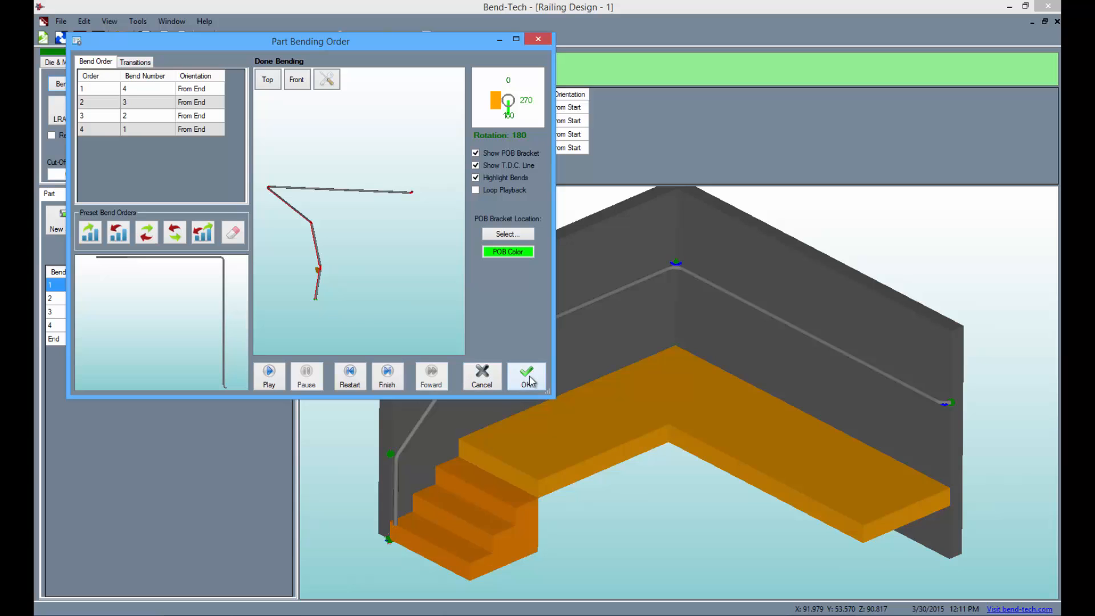
click(527, 376)
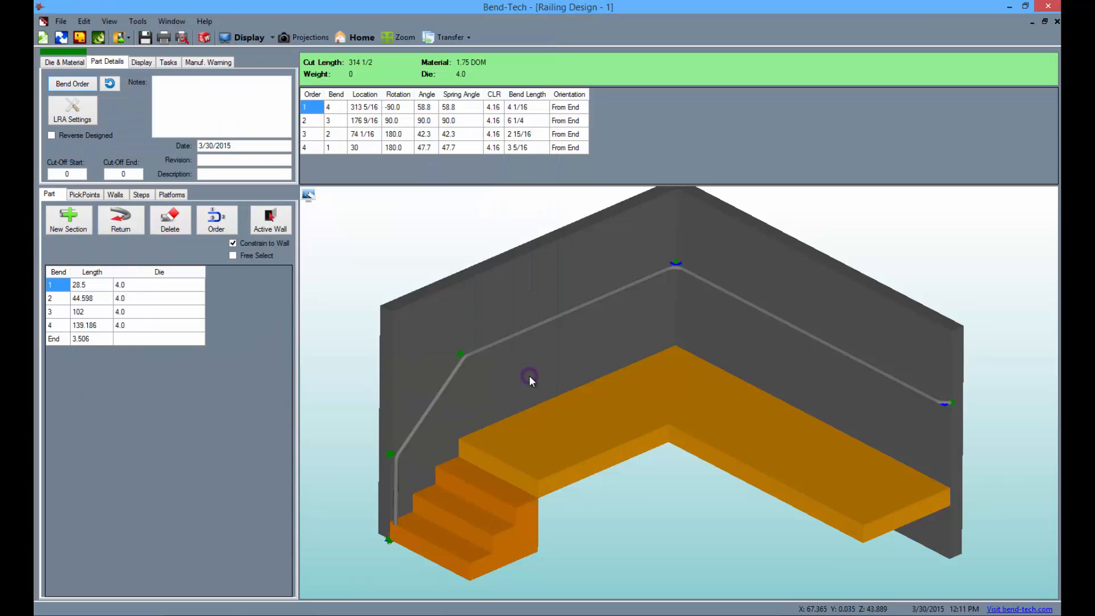